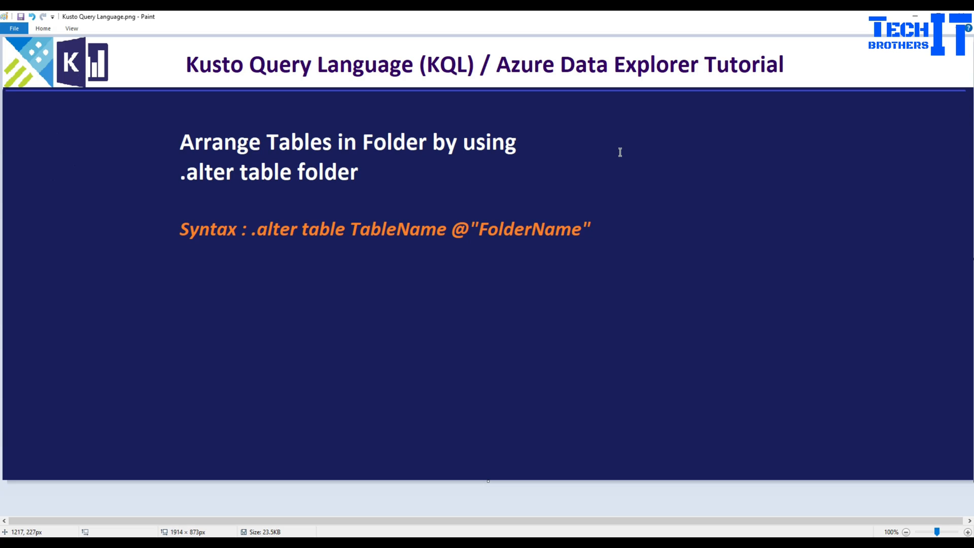
mouse_move(204, 178)
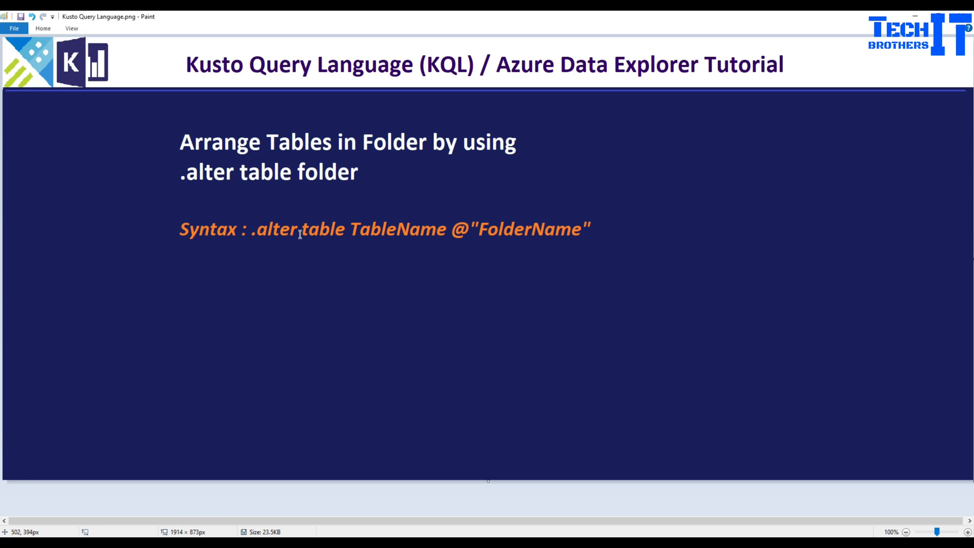
mouse_move(424, 226)
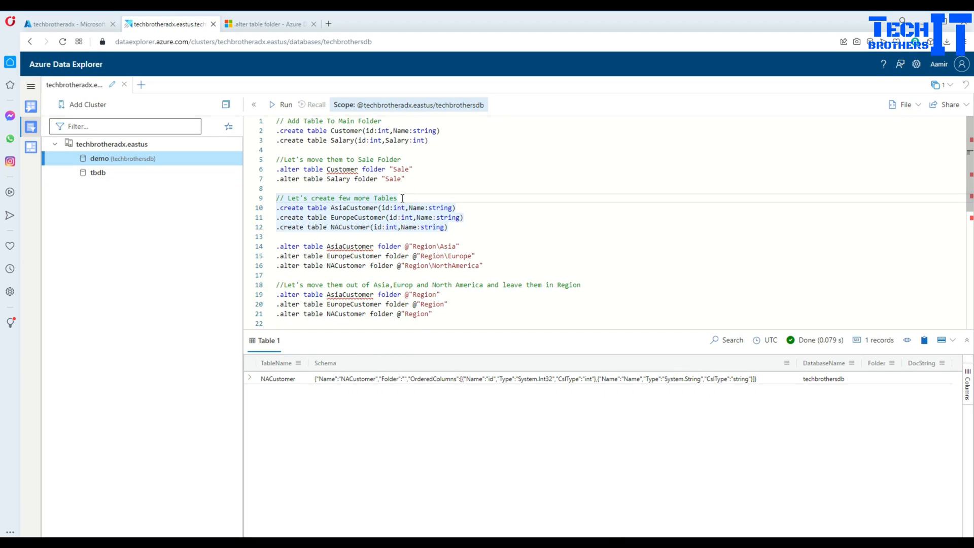
mouse_move(98, 158)
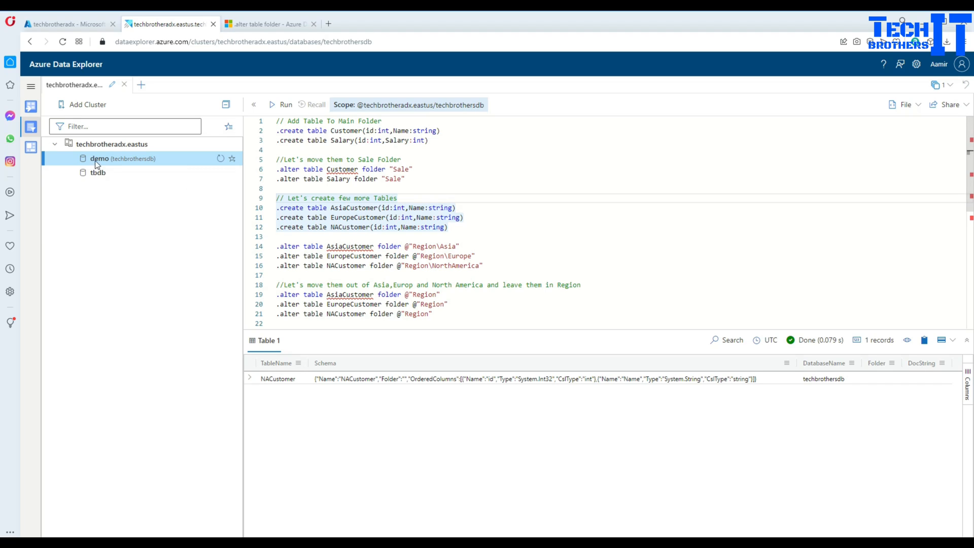
mouse_move(128, 168)
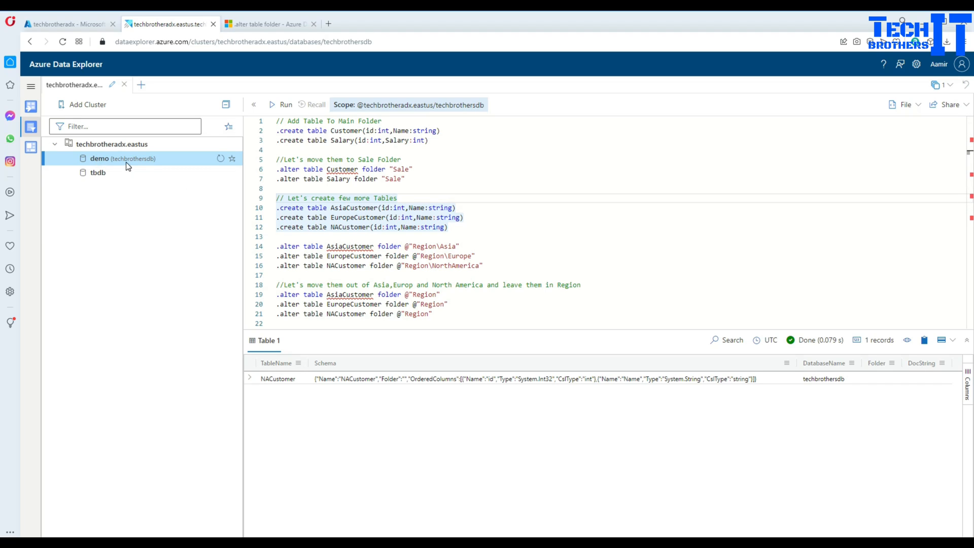
mouse_move(101, 162)
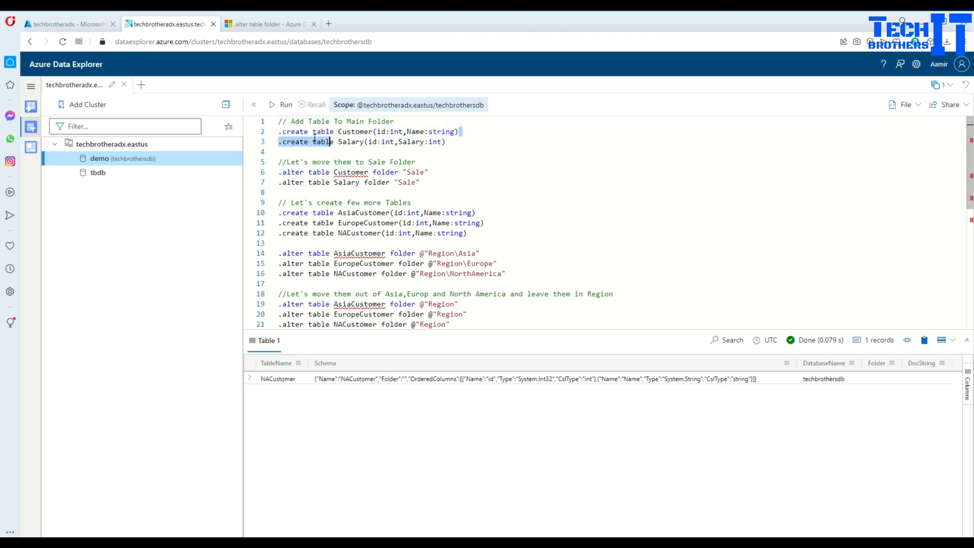
Step: Run the two .create table commands to create the Customer and Salary tables in demo
click(285, 104)
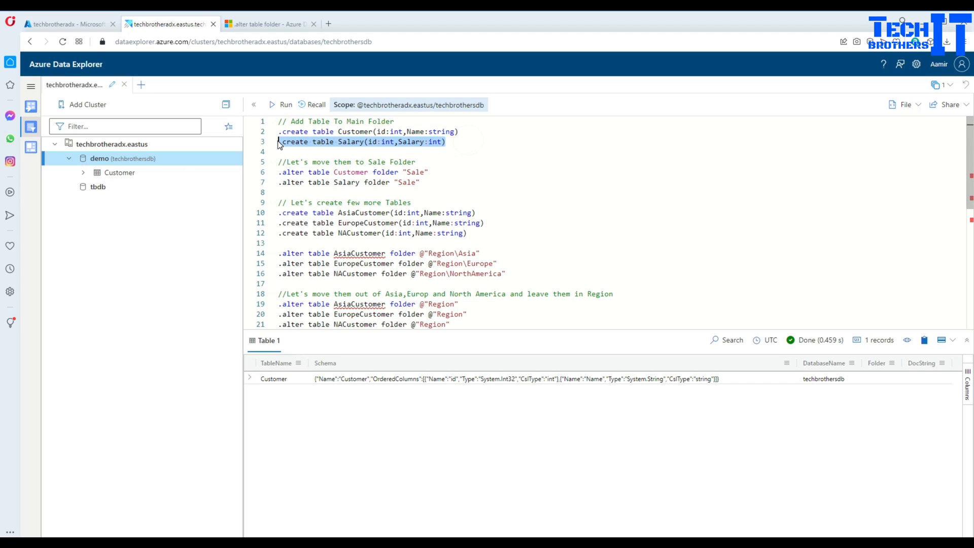
click(285, 105)
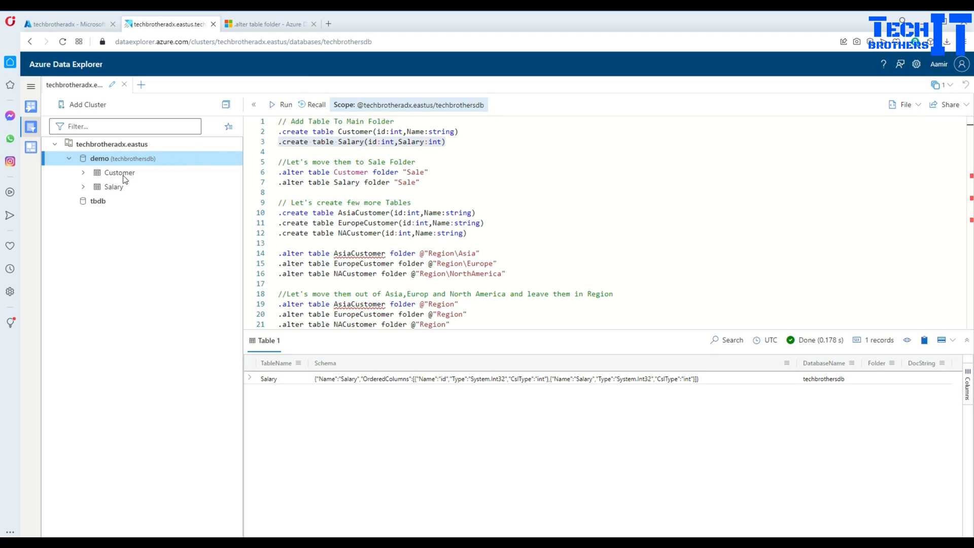
mouse_move(119, 175)
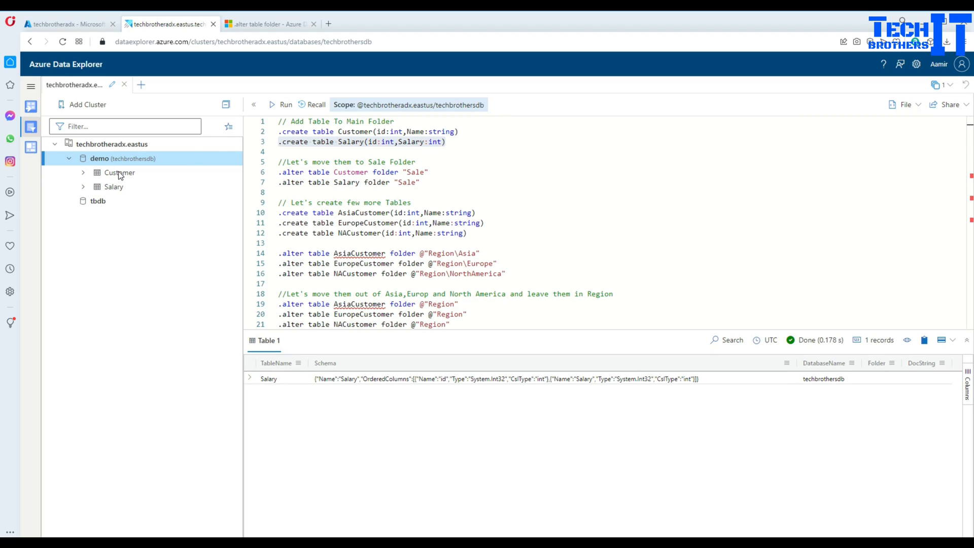
mouse_move(117, 192)
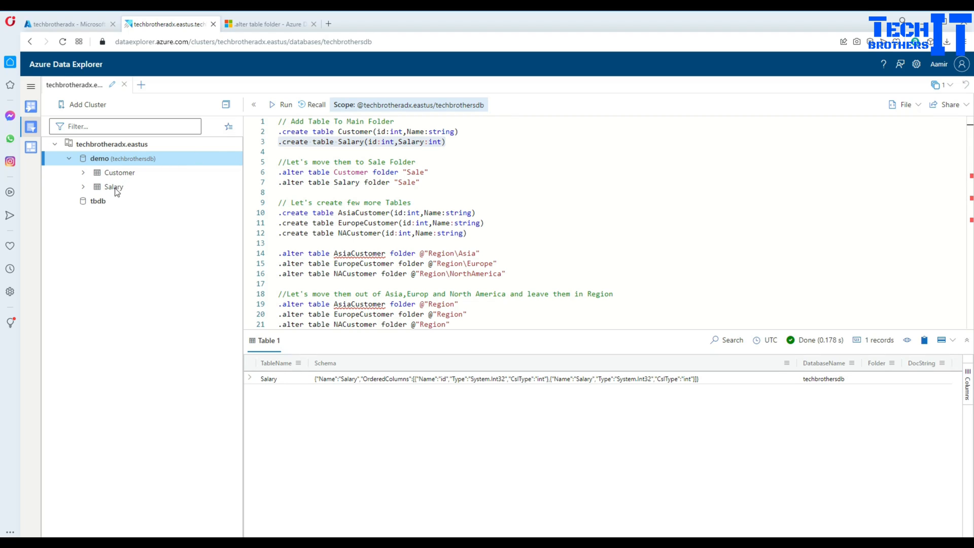
mouse_move(120, 173)
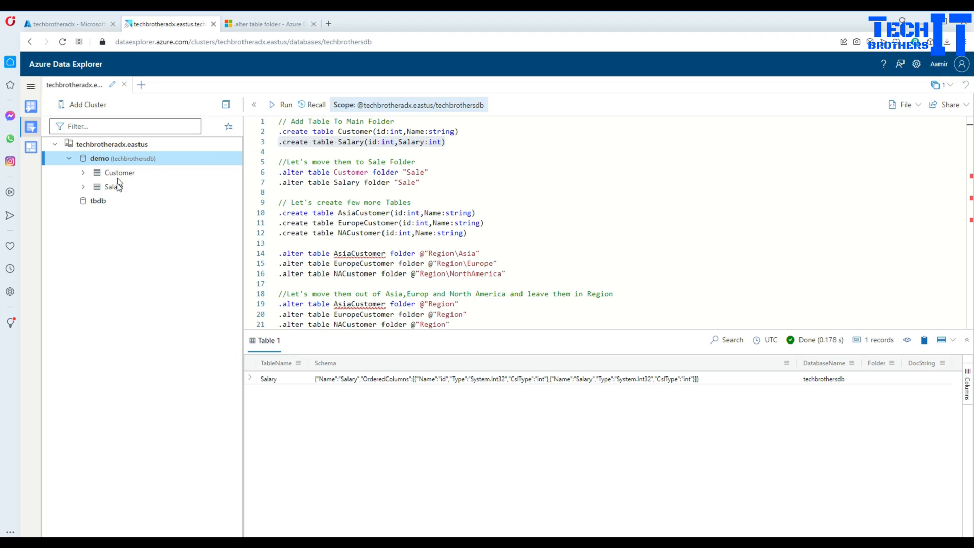
mouse_move(93, 192)
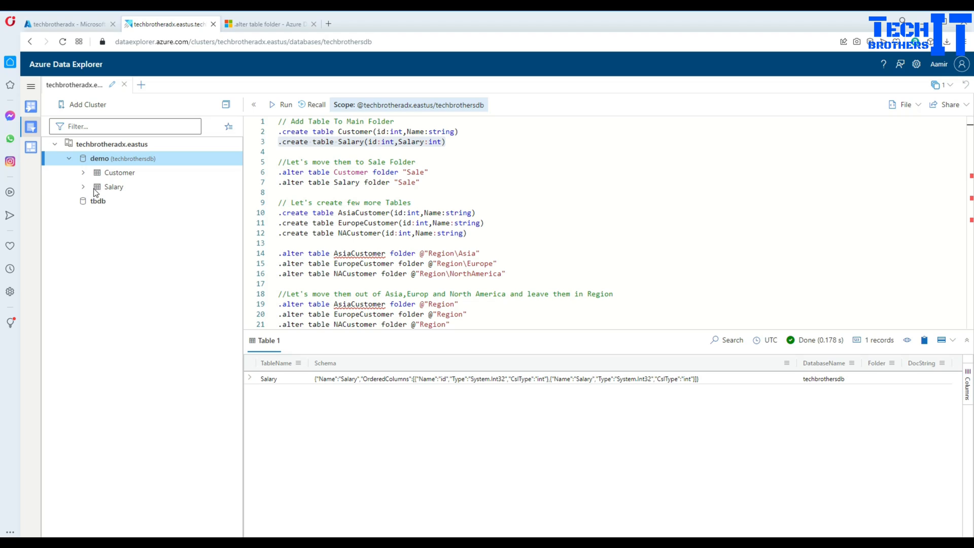
mouse_move(96, 184)
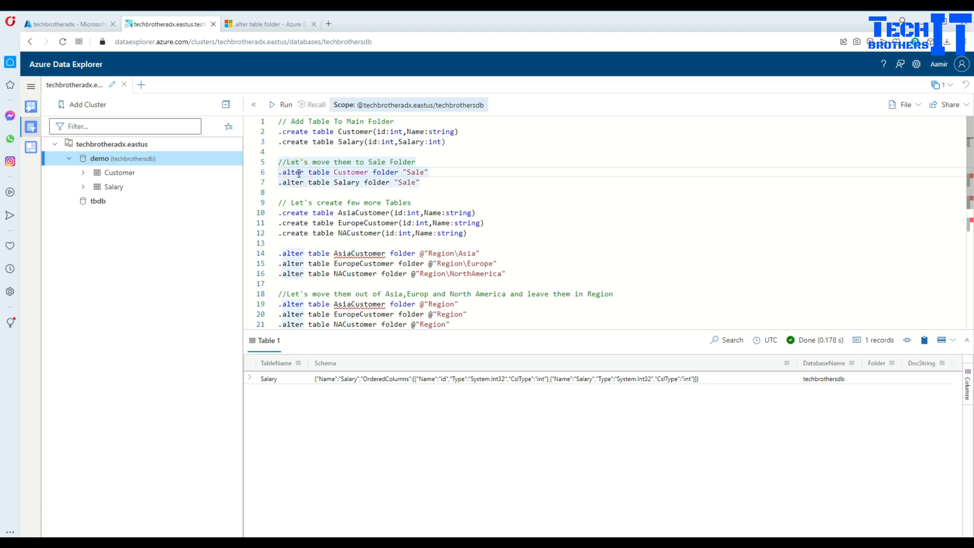
Step: Review the Customer folder command's "Sale" name against the @"Region" prefix on line 7
double_click(318, 172)
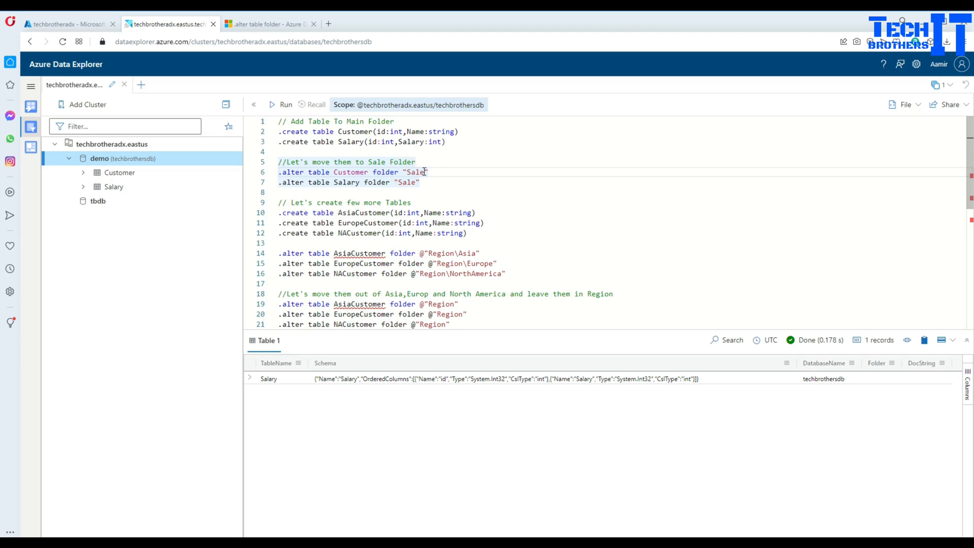
double_click(415, 172)
text(@)
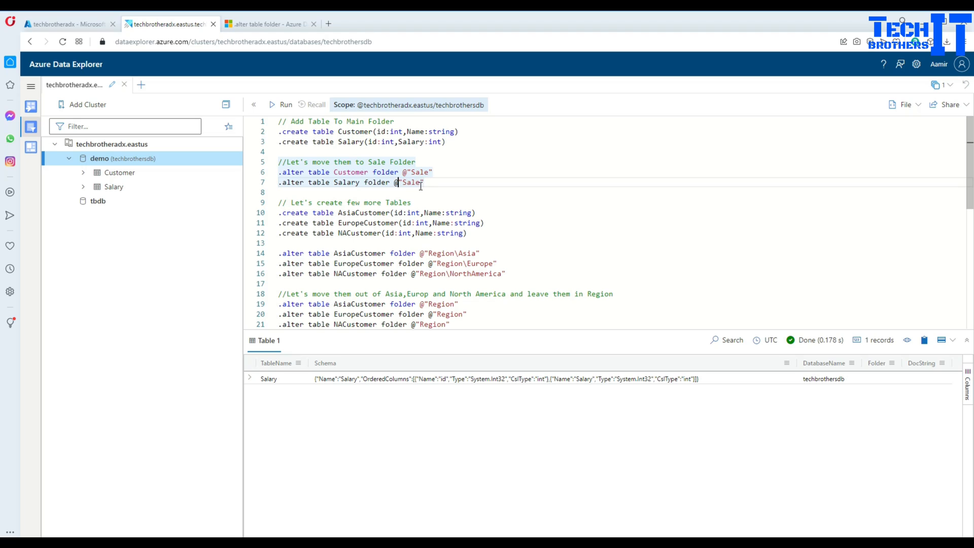
mouse_move(454, 245)
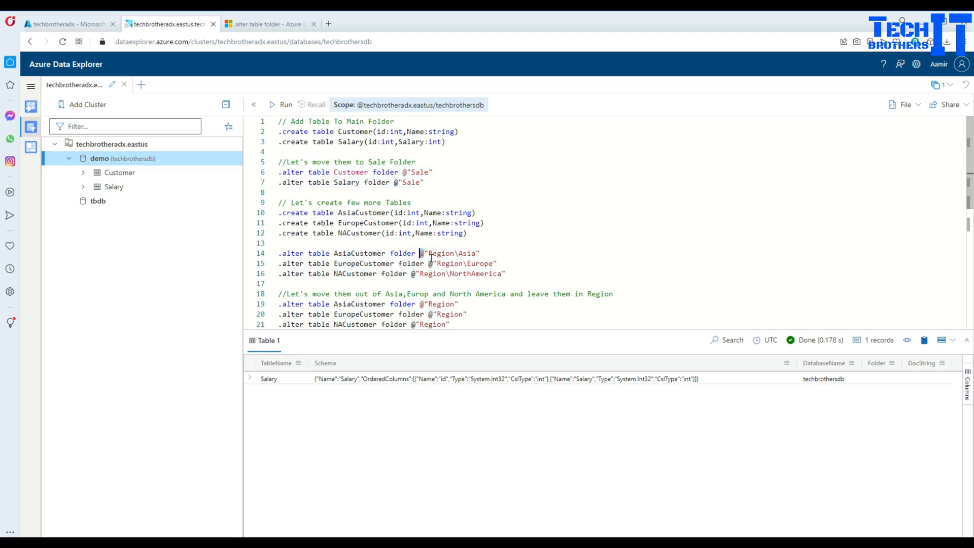
click(394, 181)
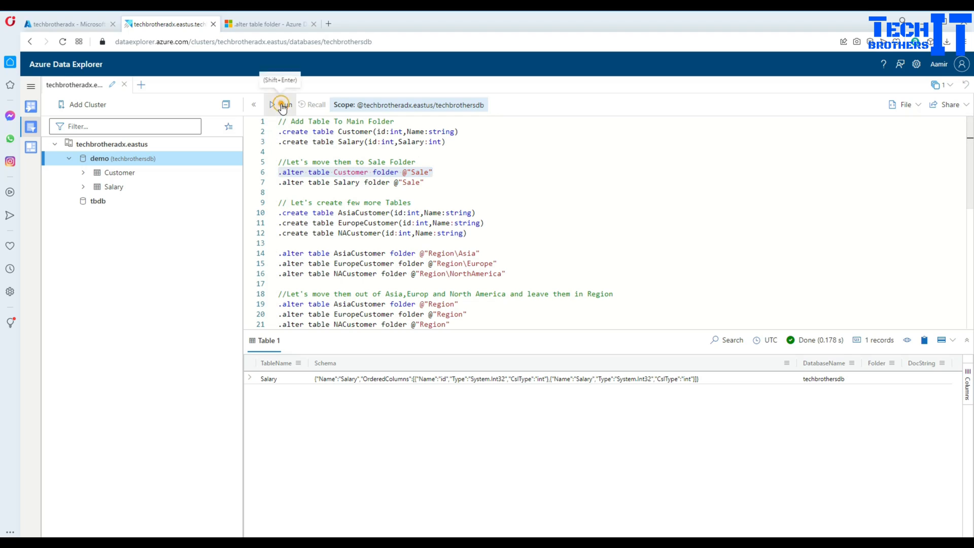
Step: Run the alter folder command and reveal Customer nested under Tables > Sale
click(281, 104)
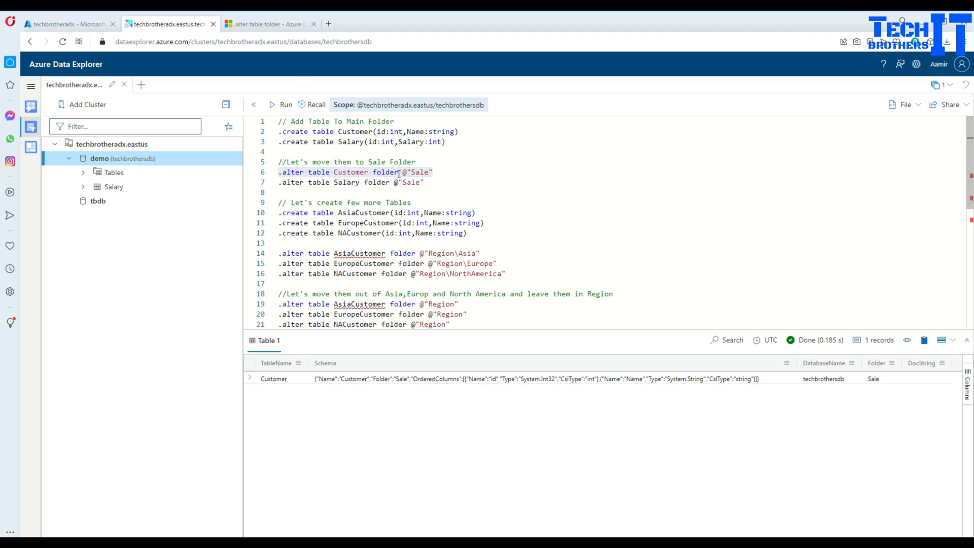
mouse_move(358, 173)
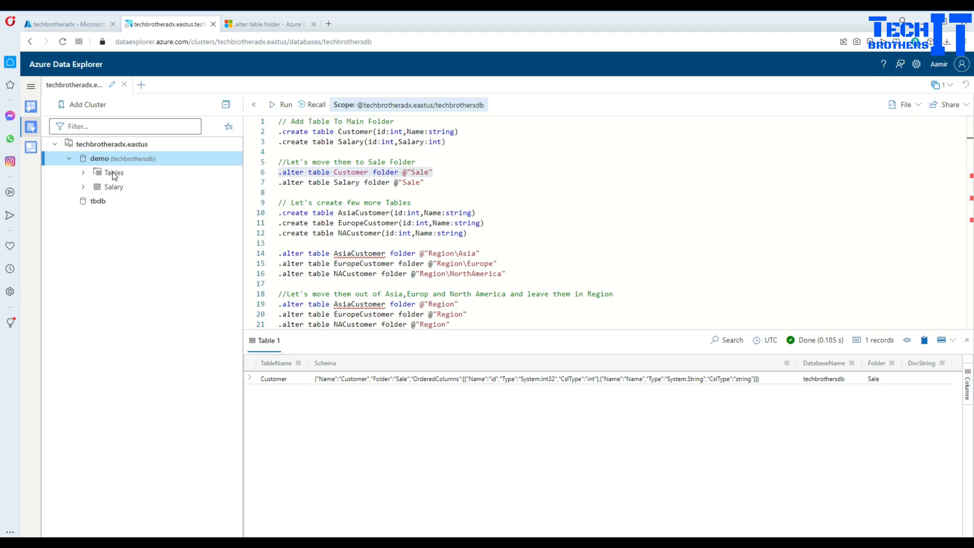
mouse_move(110, 176)
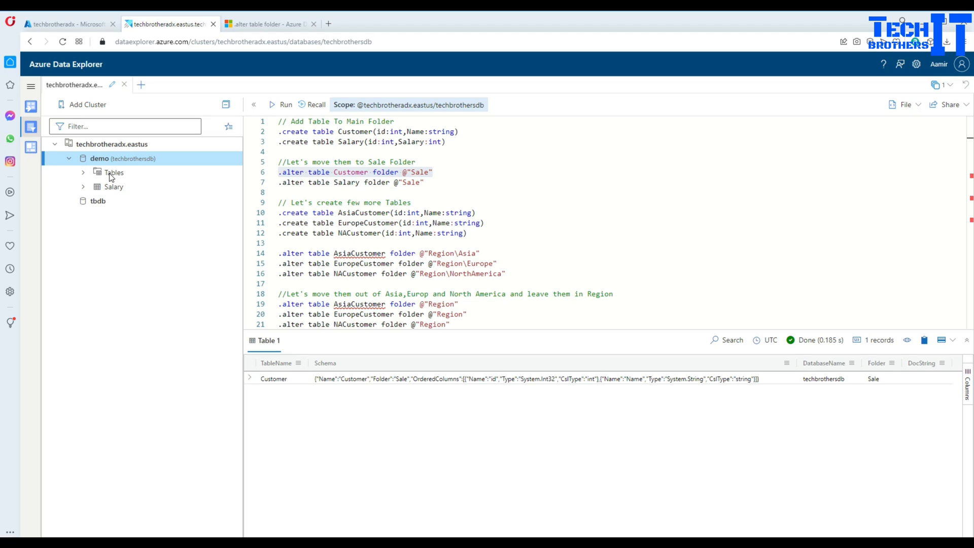
click(82, 172)
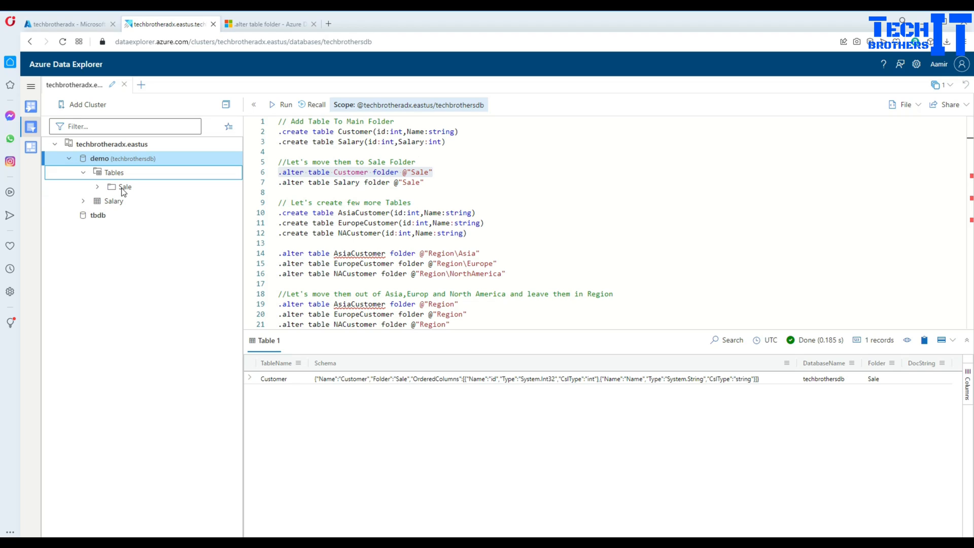
mouse_move(100, 193)
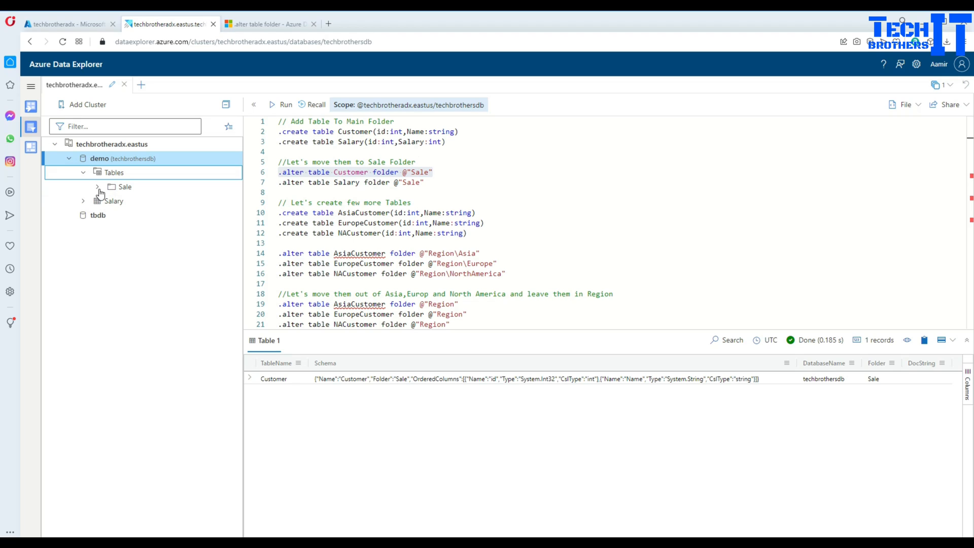
click(124, 187)
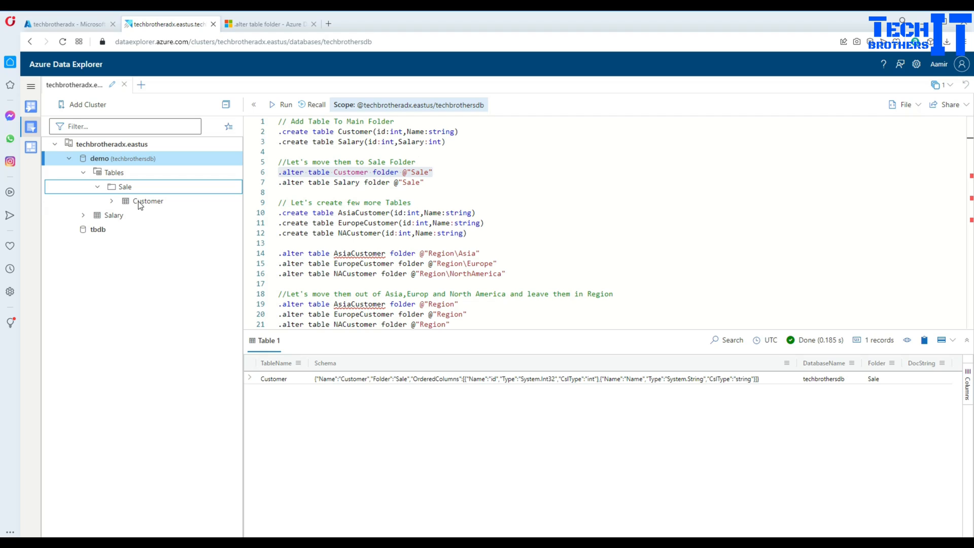
mouse_move(106, 221)
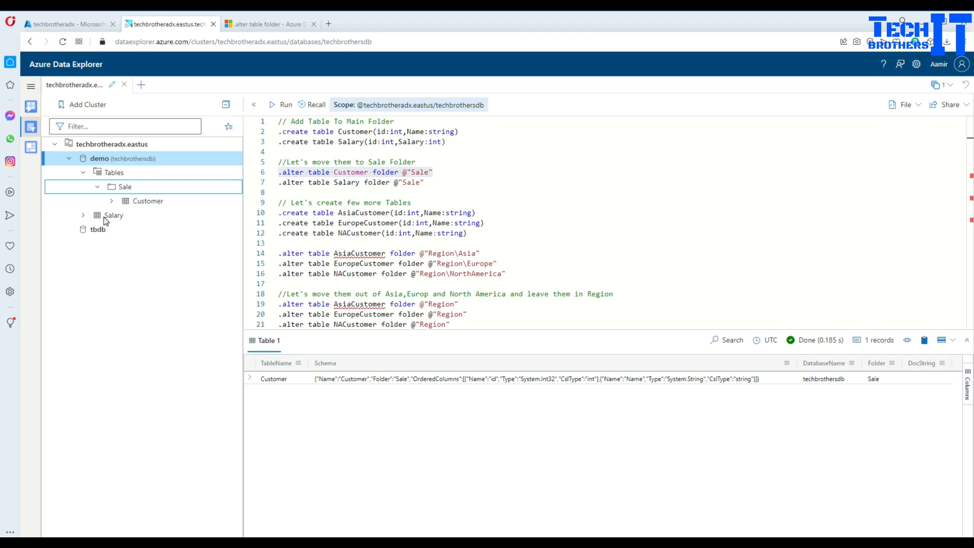
mouse_move(425, 182)
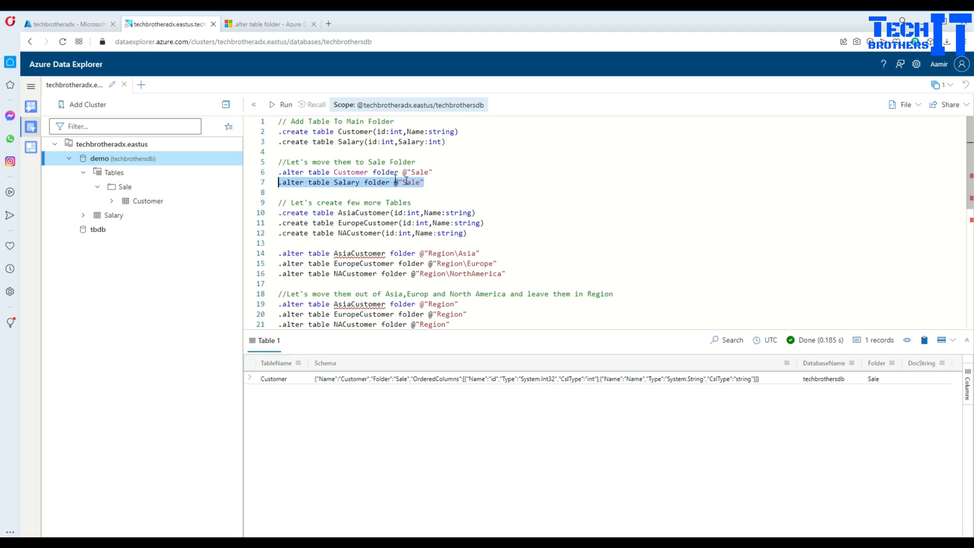
click(285, 104)
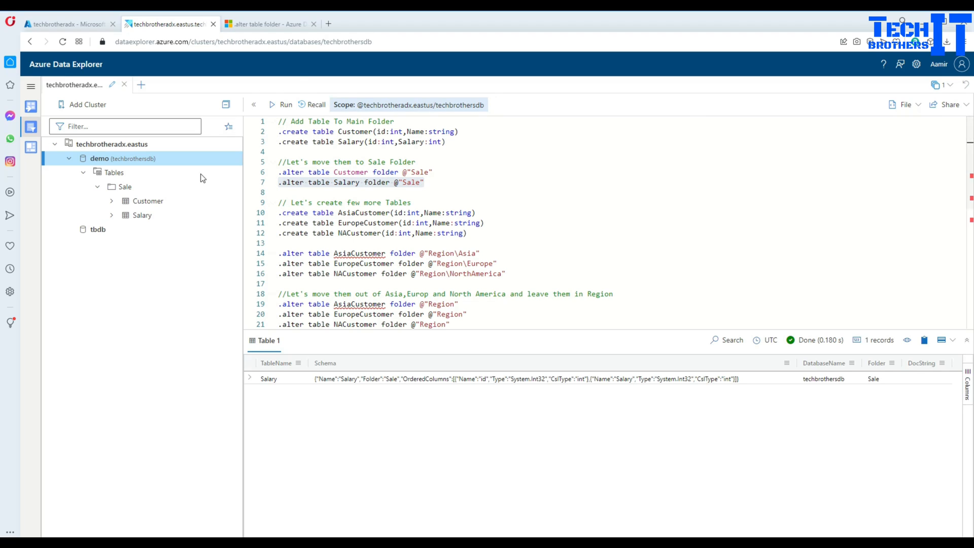
mouse_move(131, 189)
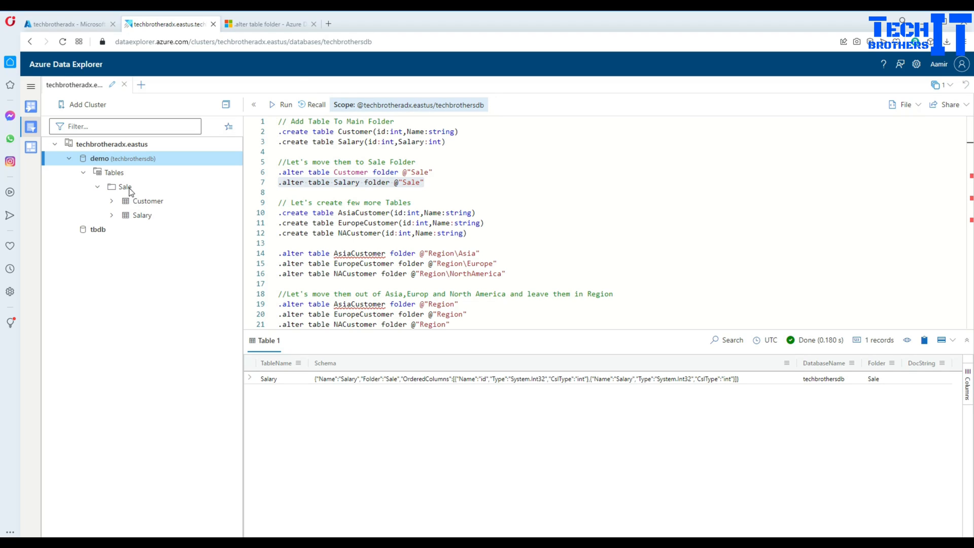
click(97, 187)
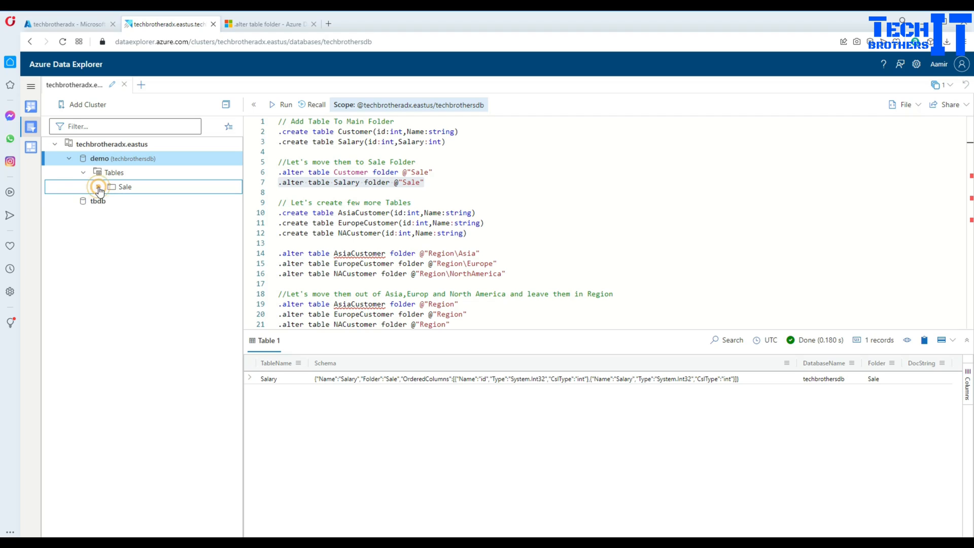
click(98, 173)
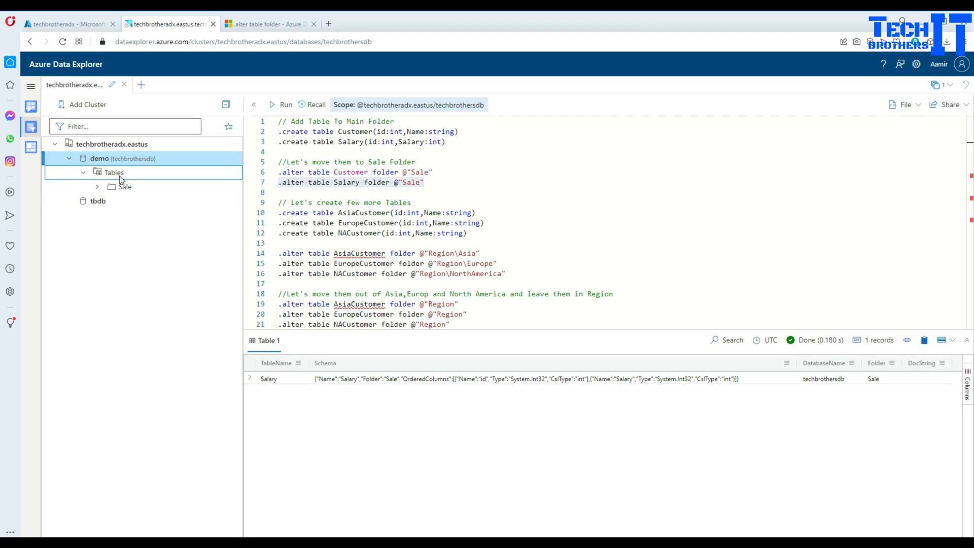
mouse_move(128, 176)
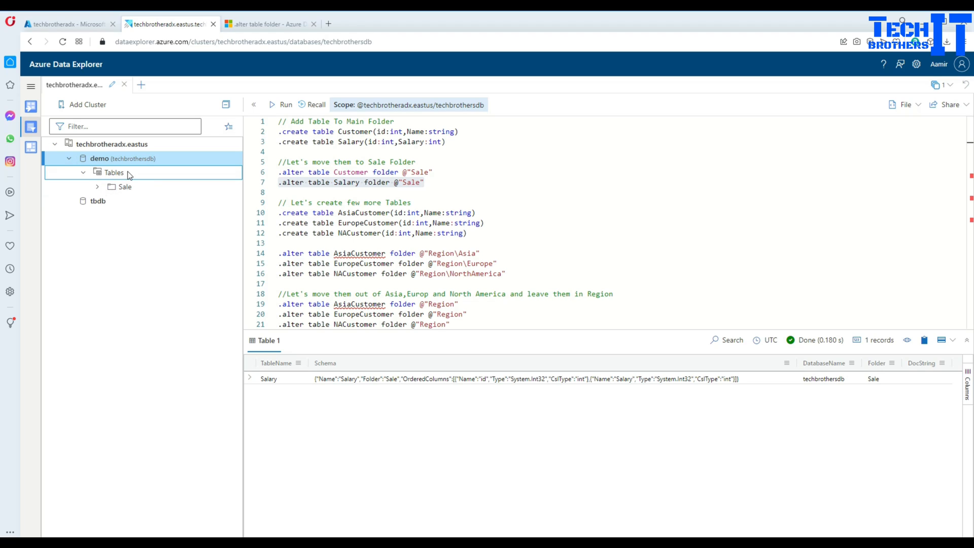
click(125, 187)
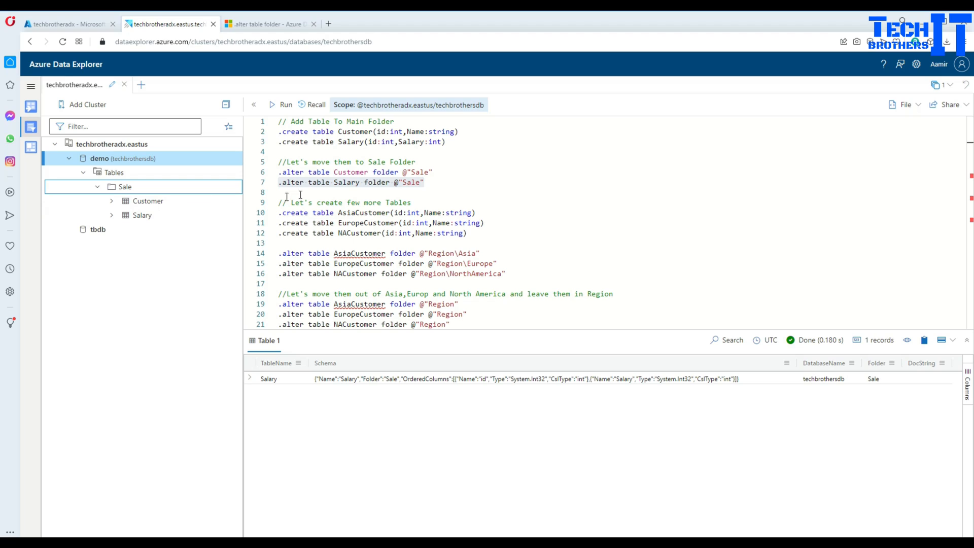
Step: Run the three .create table commands for AsiaCustomer, EuropeCustomer and NACustomer
scroll(down, 3)
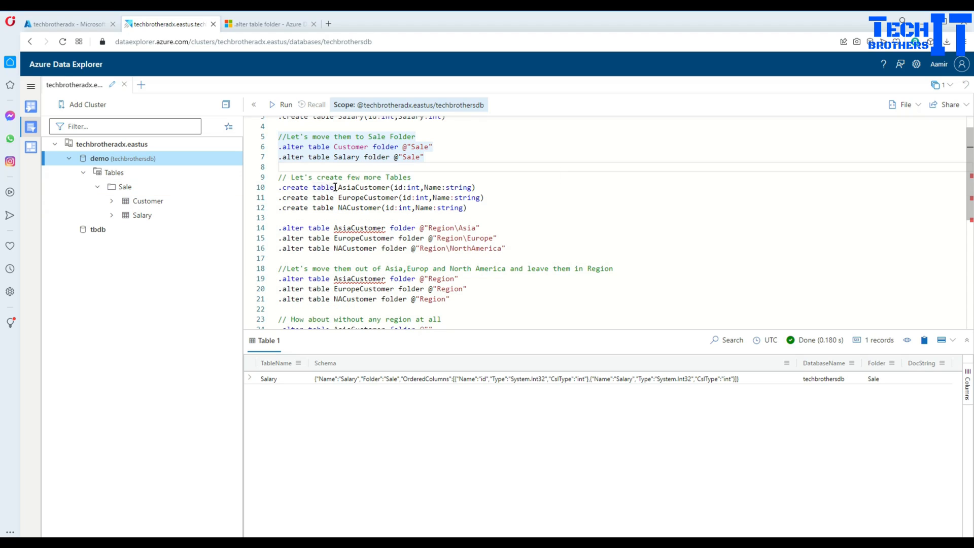
mouse_move(357, 188)
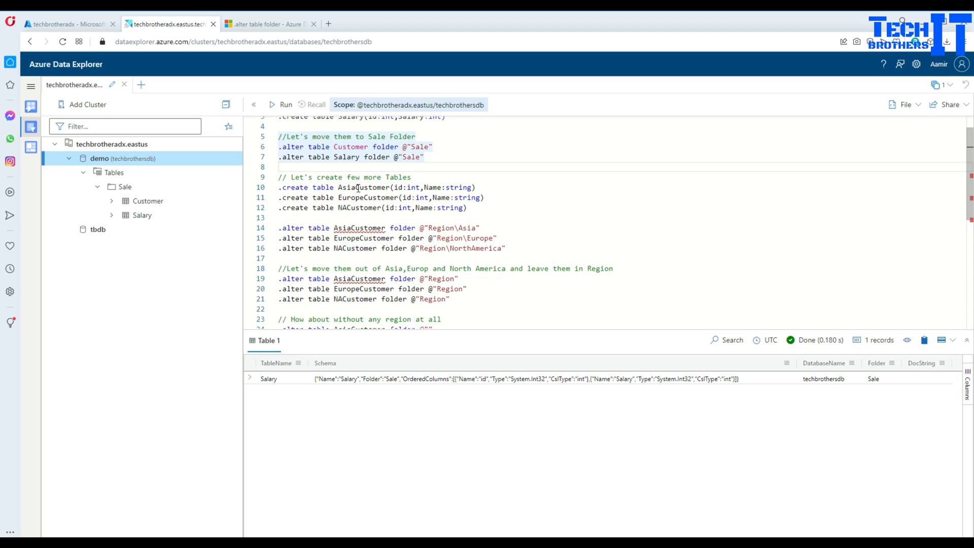
mouse_move(398, 217)
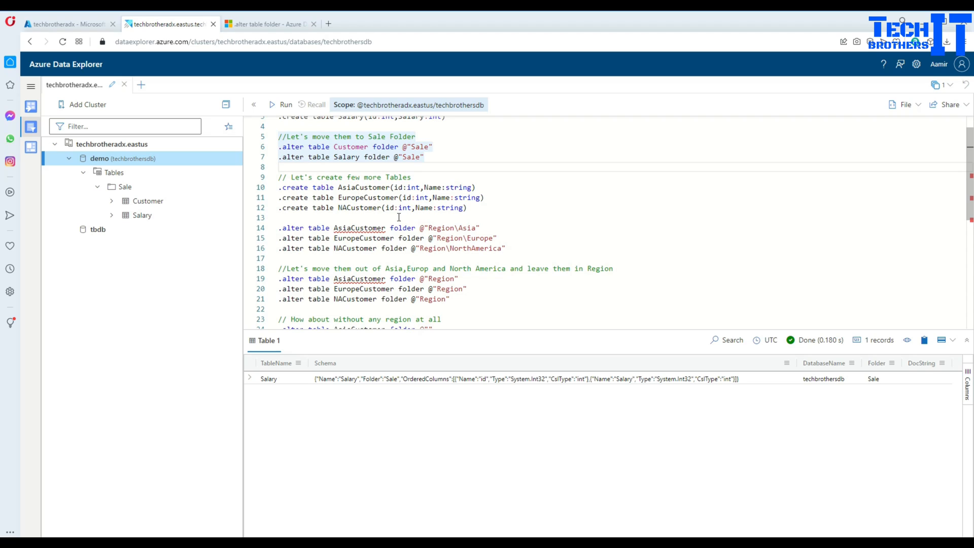
mouse_move(350, 186)
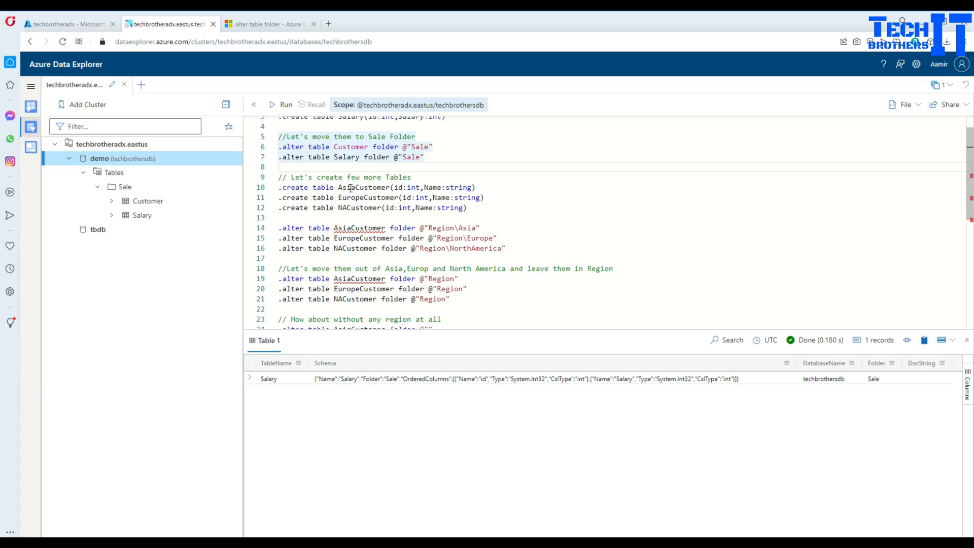
double_click(363, 198)
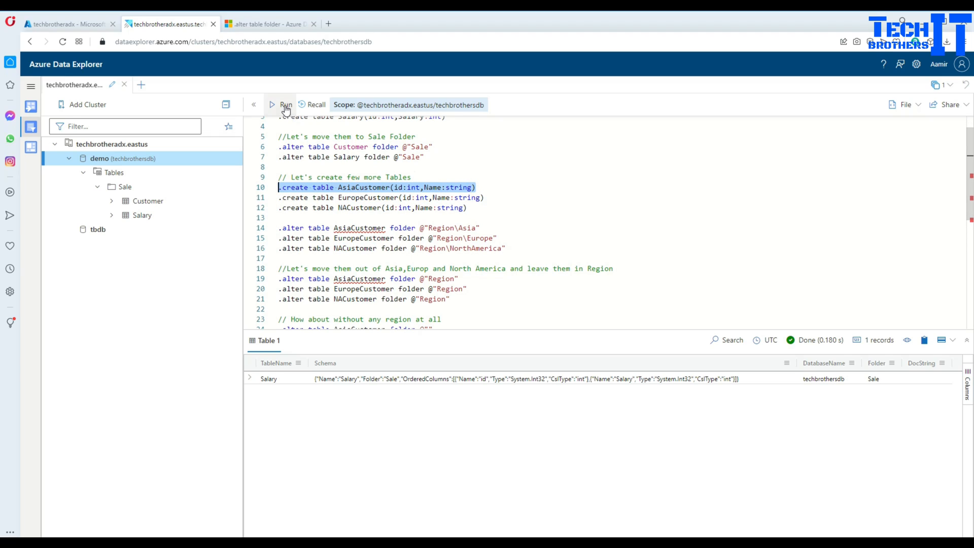
click(285, 105)
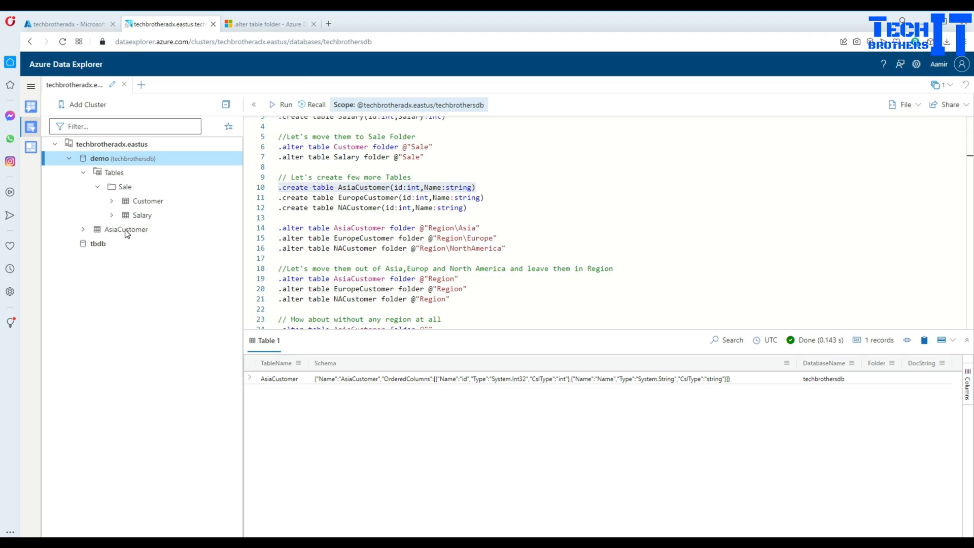
click(280, 198)
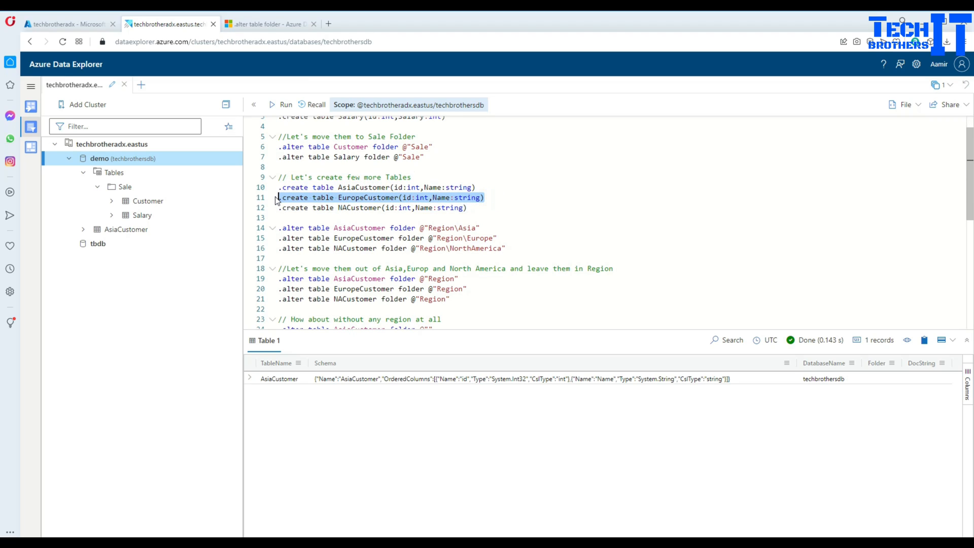
click(286, 105)
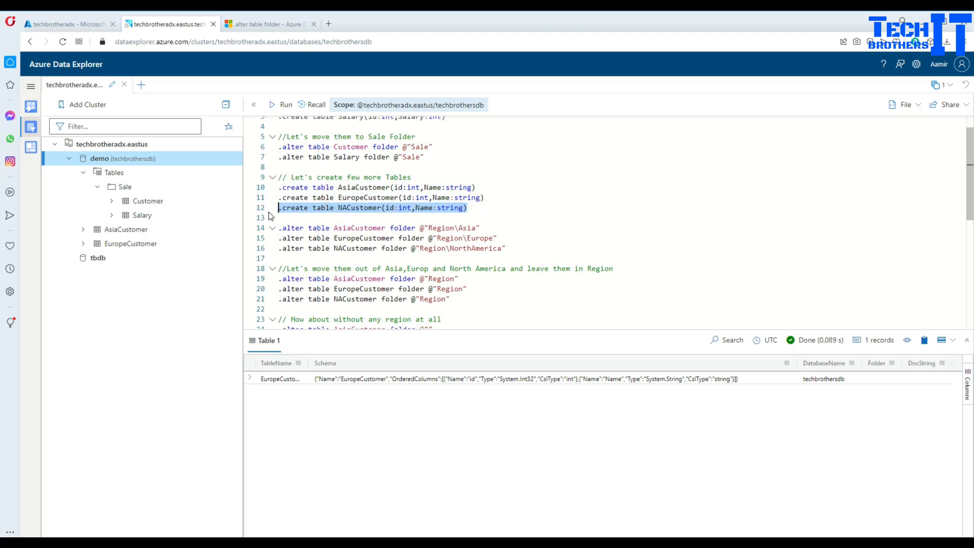
click(285, 105)
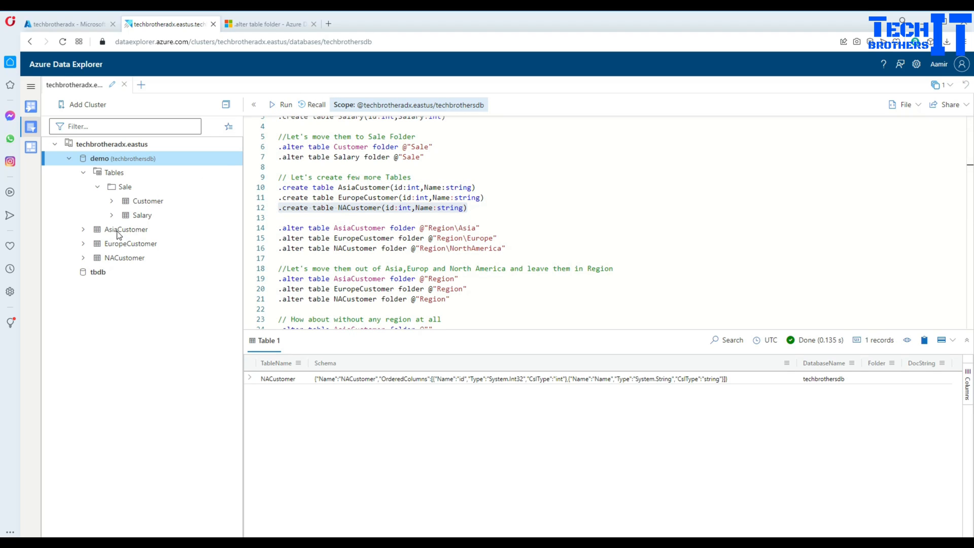
mouse_move(115, 267)
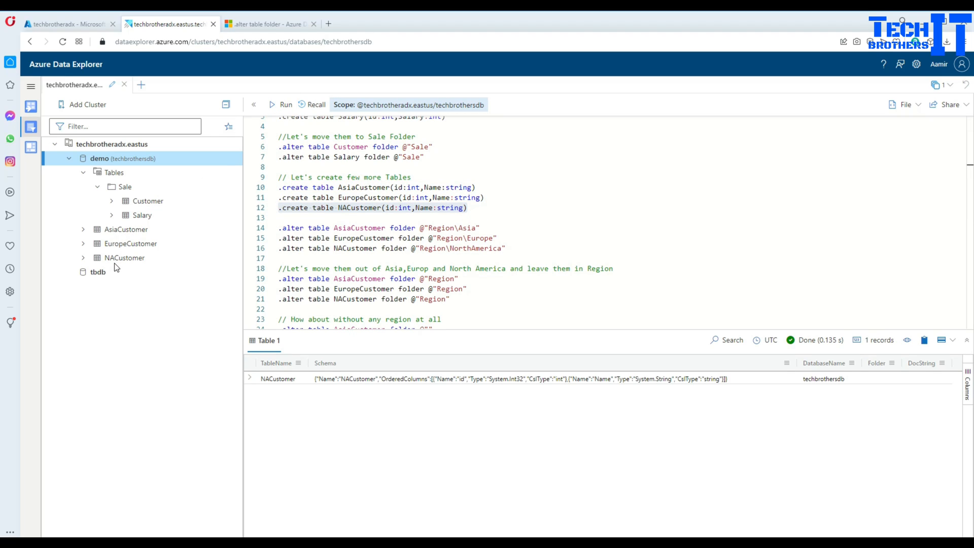
mouse_move(124, 239)
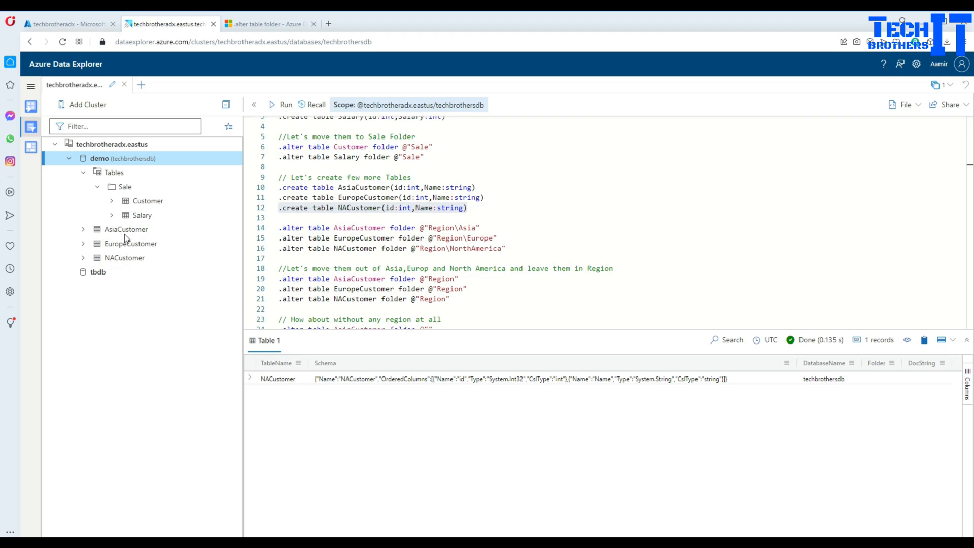
mouse_move(124, 244)
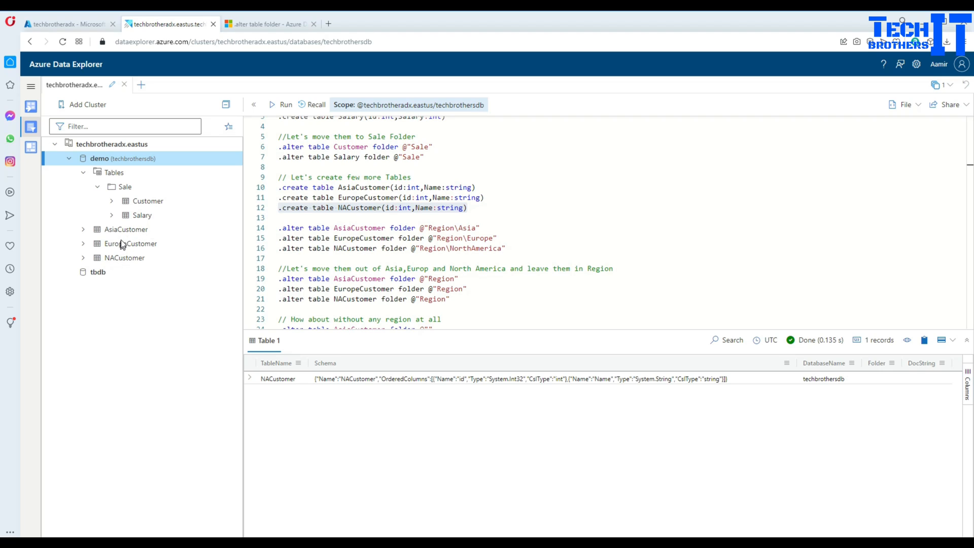
click(428, 226)
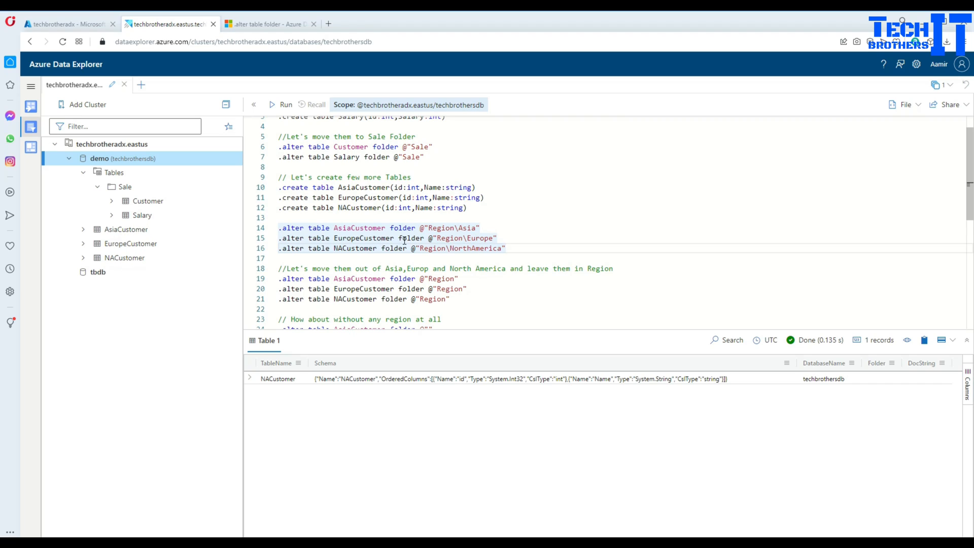
double_click(467, 228)
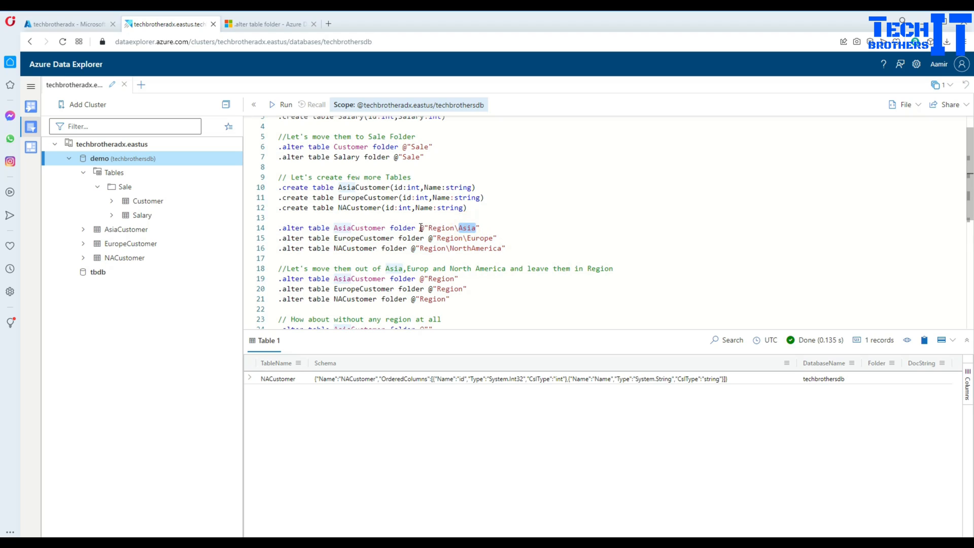
double_click(359, 227)
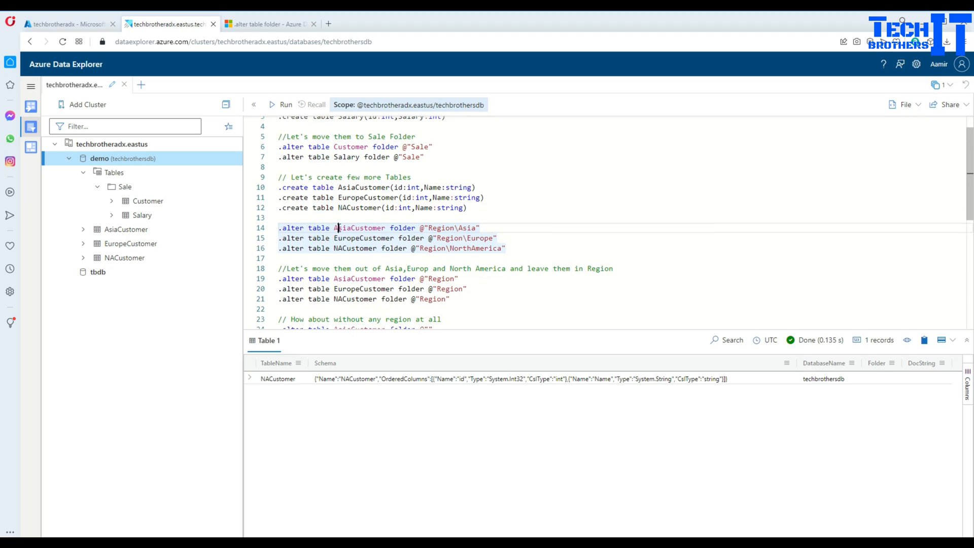
double_click(403, 227)
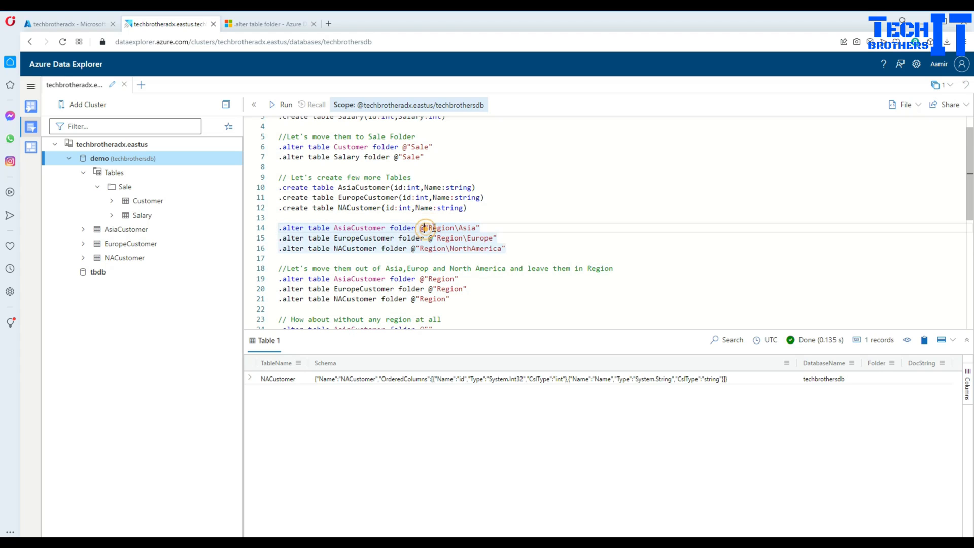
double_click(443, 229)
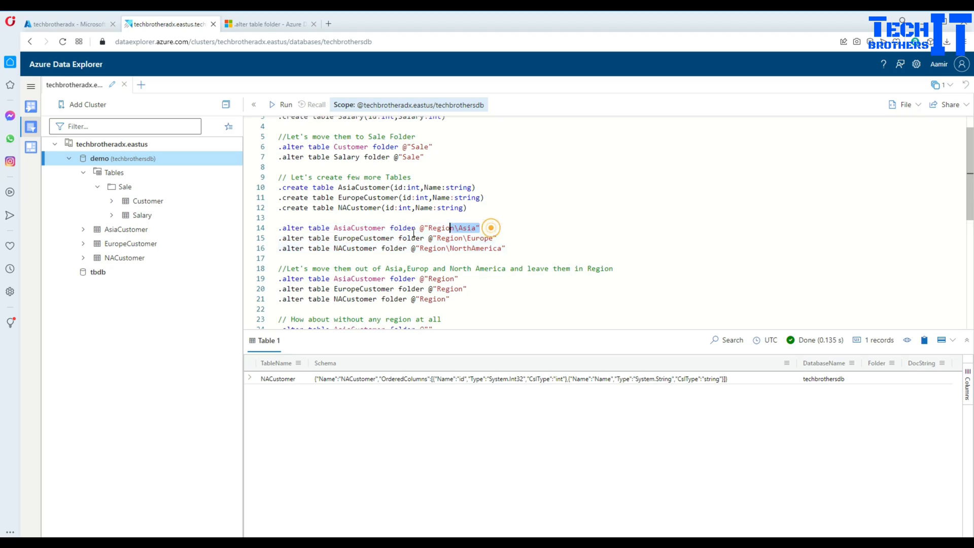
Step: Run the command placing AsiaCustomer in Region\Asia and expand Region > Asia to show it
click(285, 105)
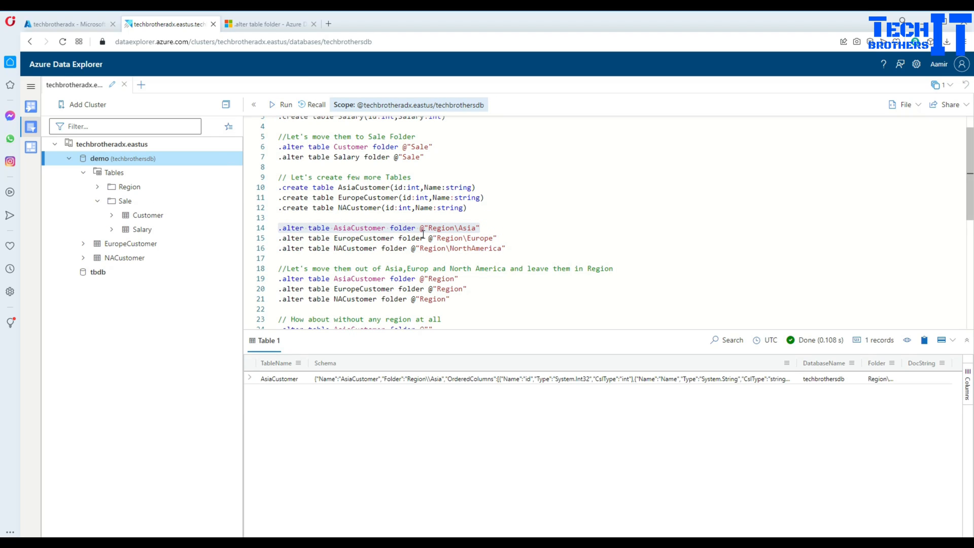
mouse_move(359, 228)
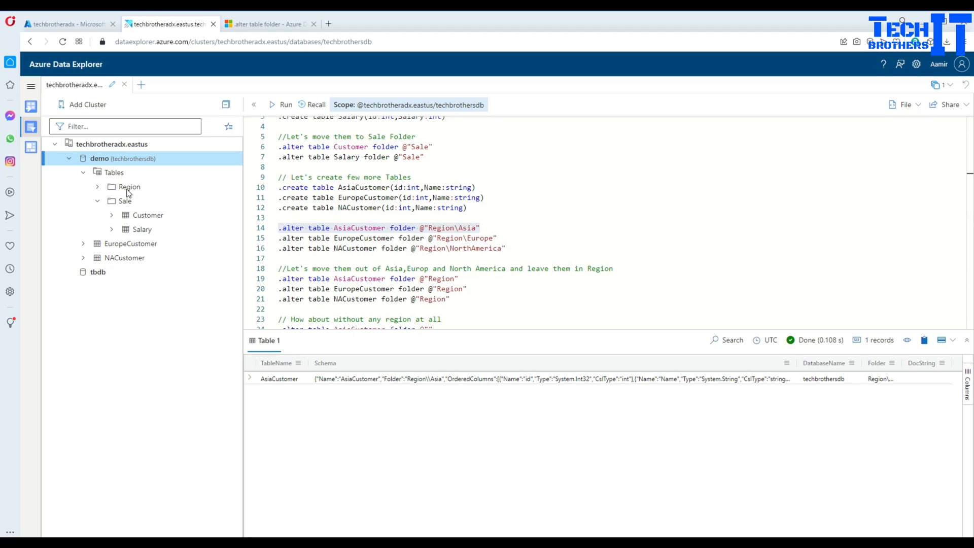
click(97, 186)
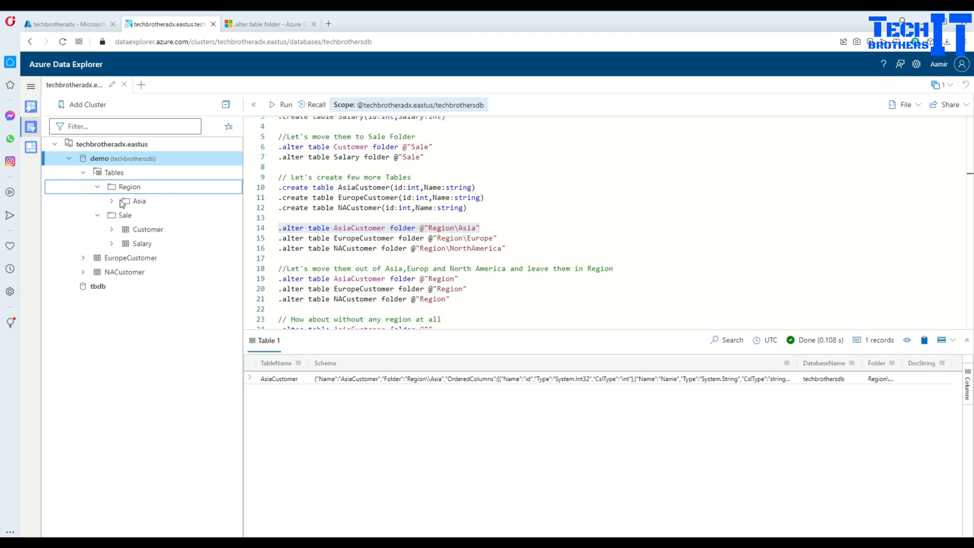
mouse_move(129, 205)
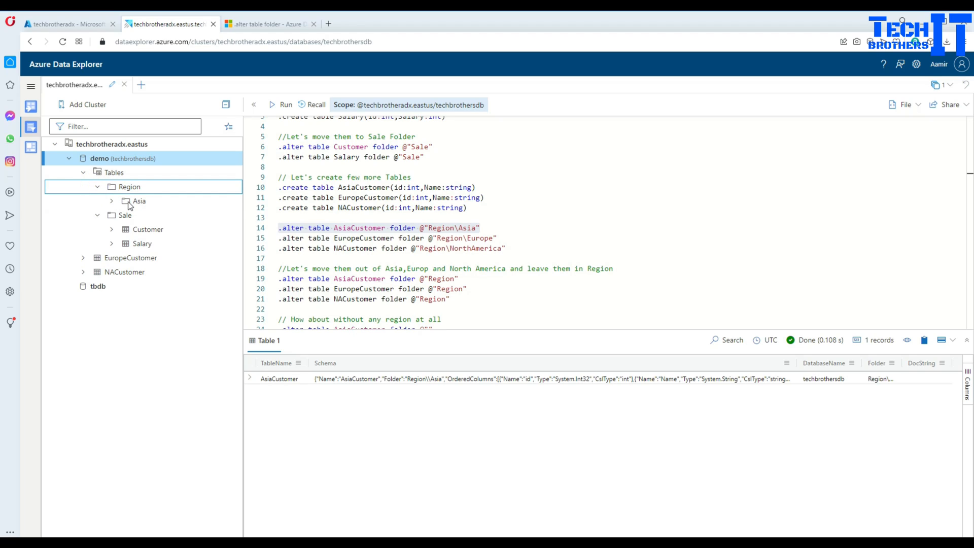
click(111, 201)
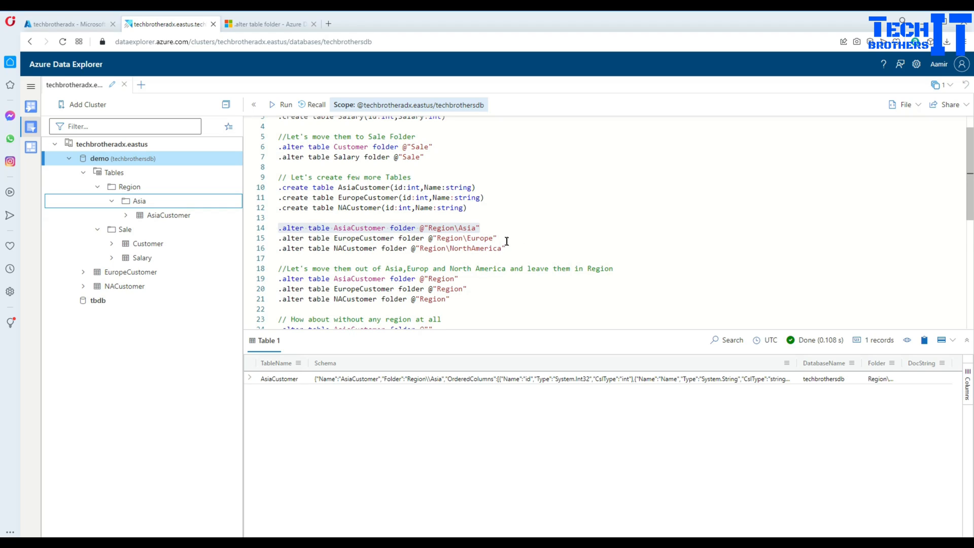
click(386, 238)
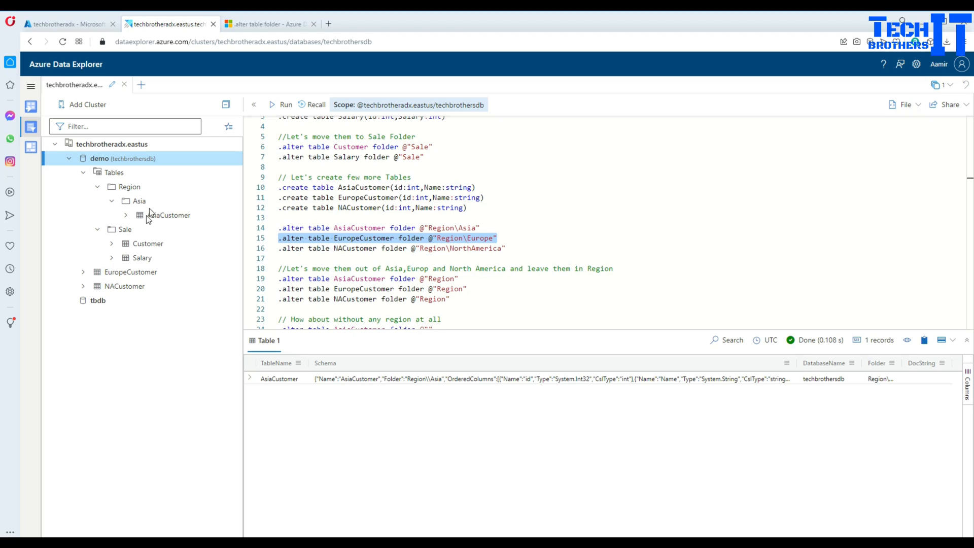
Step: Run the commands placing EuropeCustomer in Region\Europe and NACustomer in Region\NorthAmerica, expanding each folder
click(284, 105)
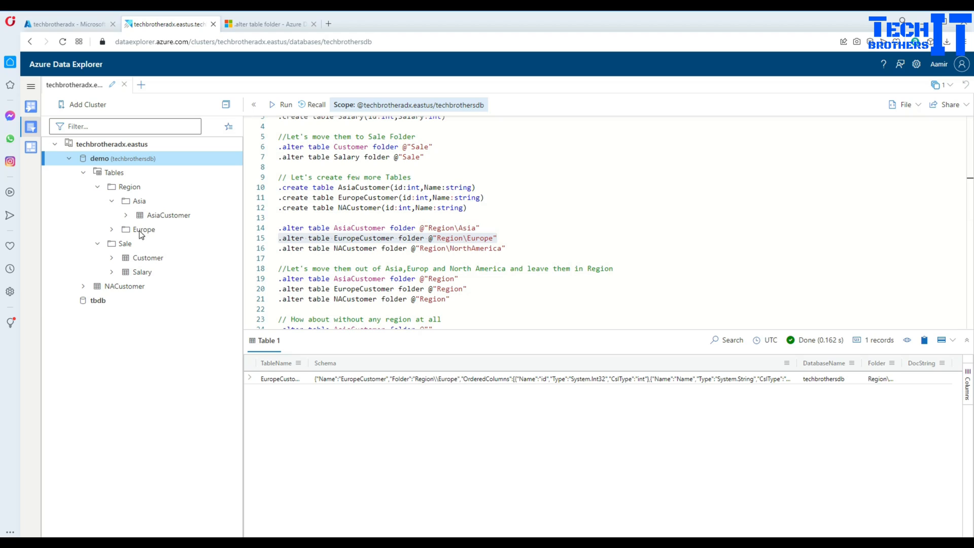
mouse_move(115, 232)
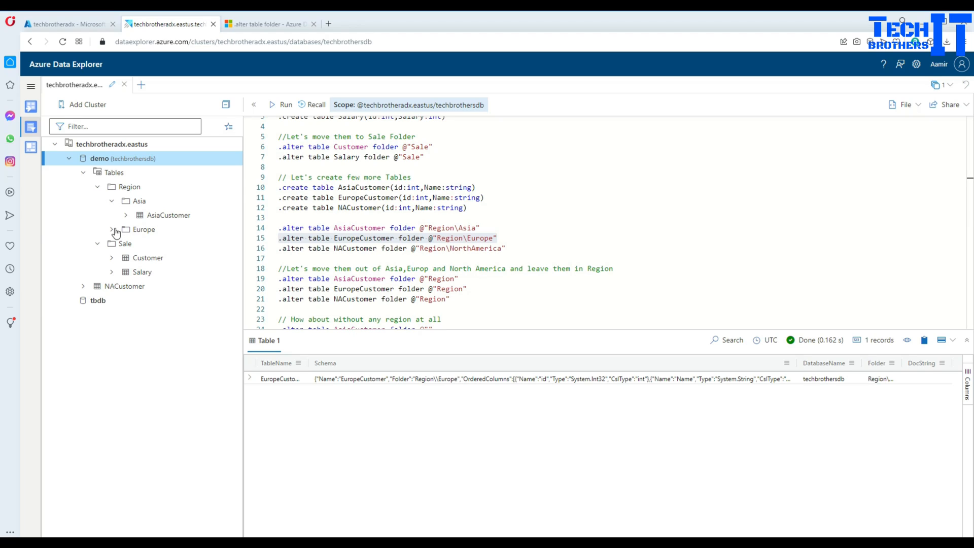
click(112, 229)
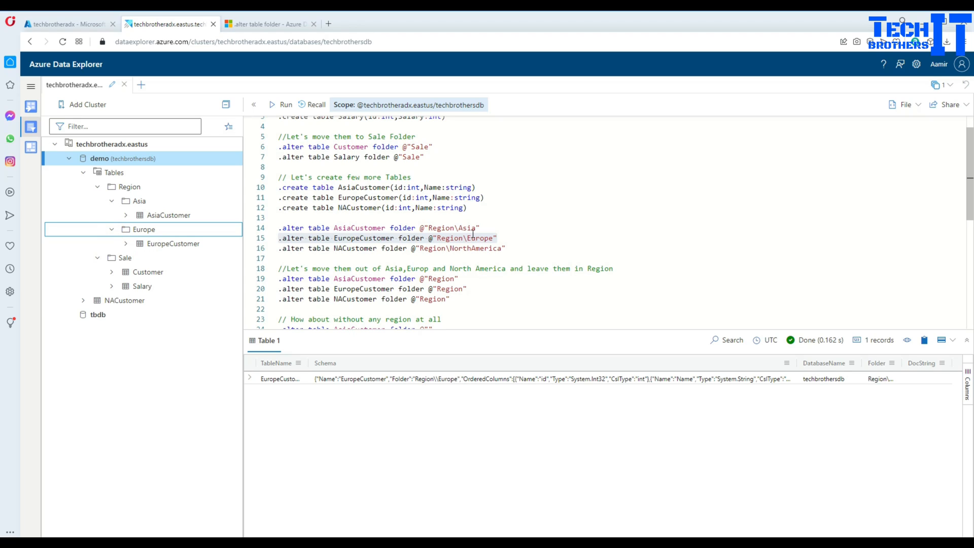
click(392, 247)
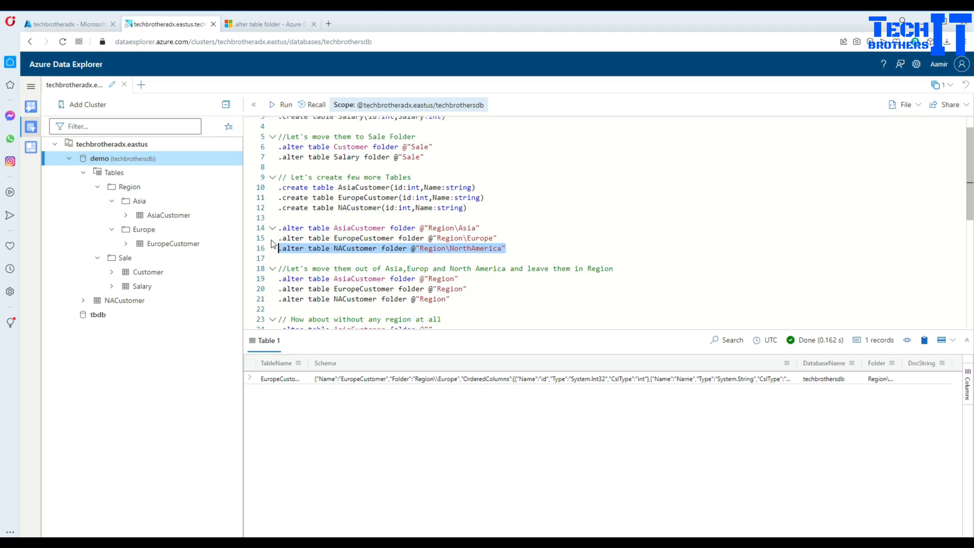
click(285, 105)
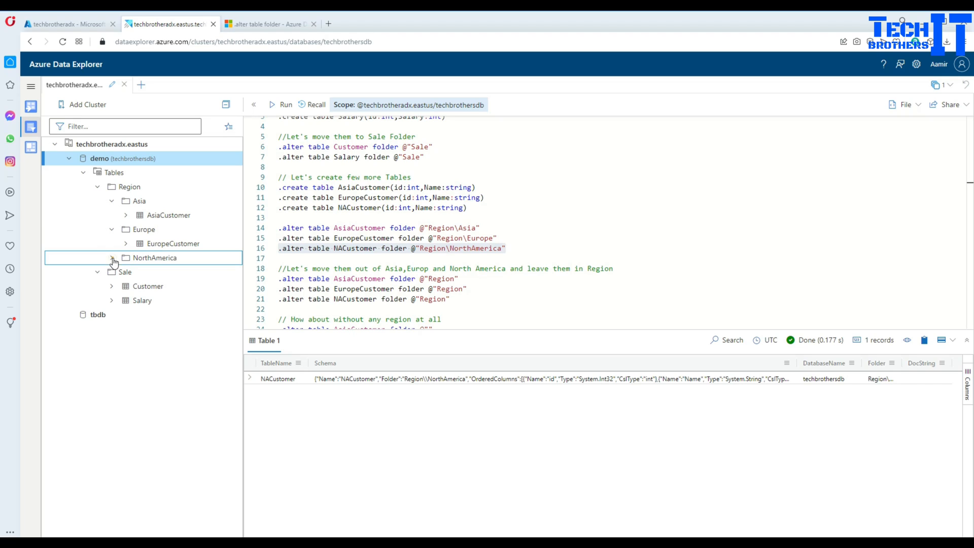
click(111, 258)
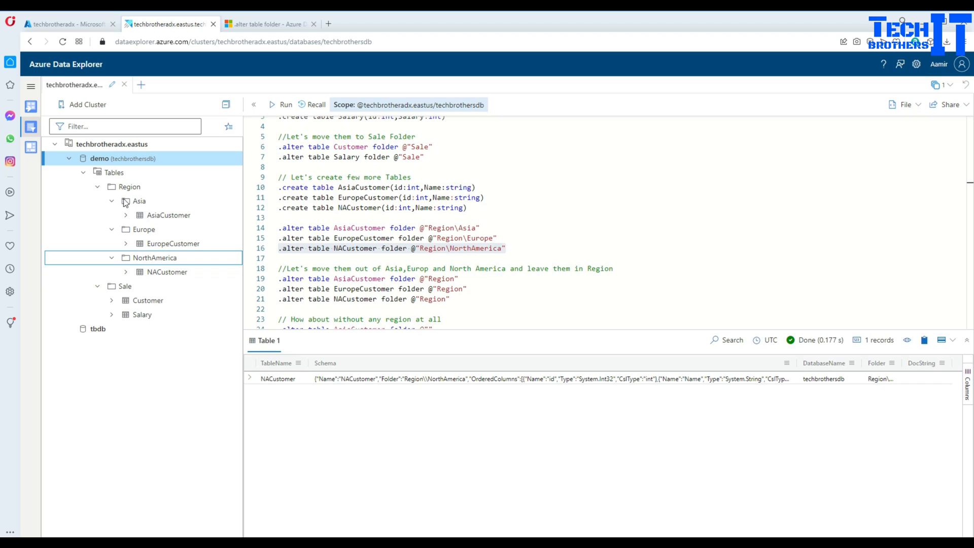
mouse_move(120, 213)
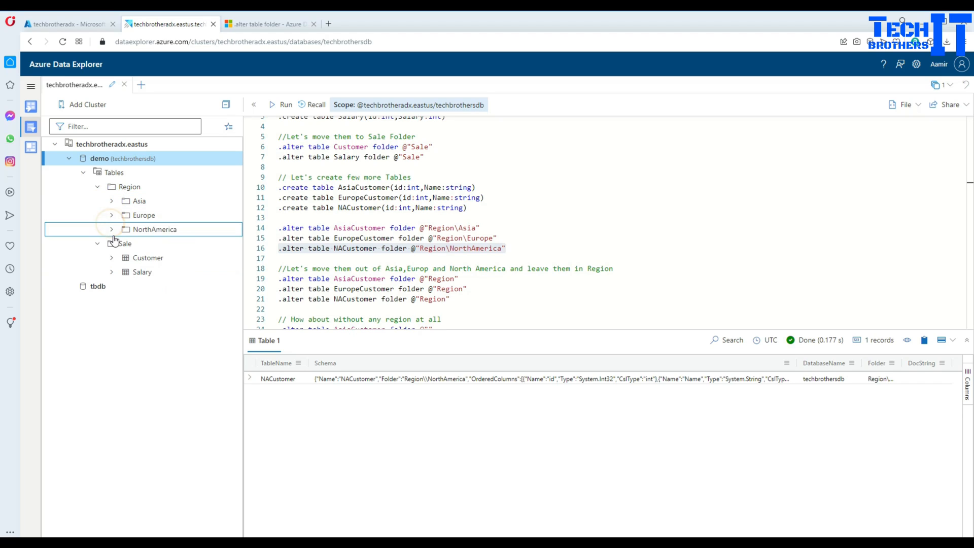
Step: Expand the Asia, Europe and NorthAmerica subfolders under Region to check each table
click(98, 186)
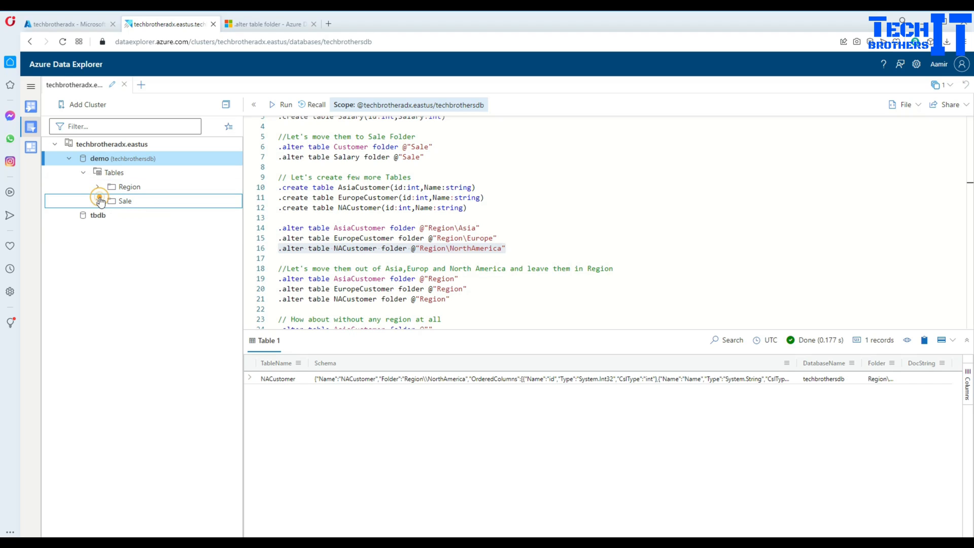
click(98, 201)
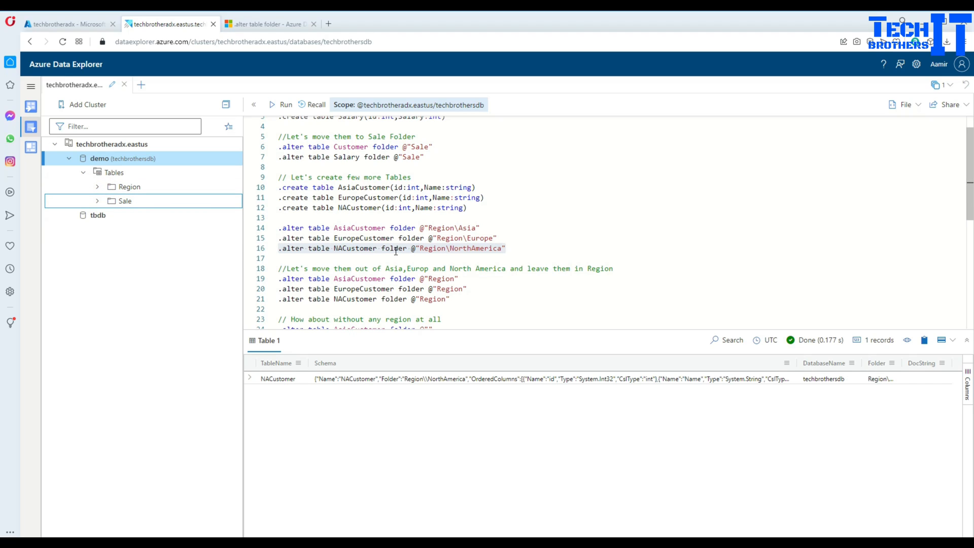
scroll(down, 3)
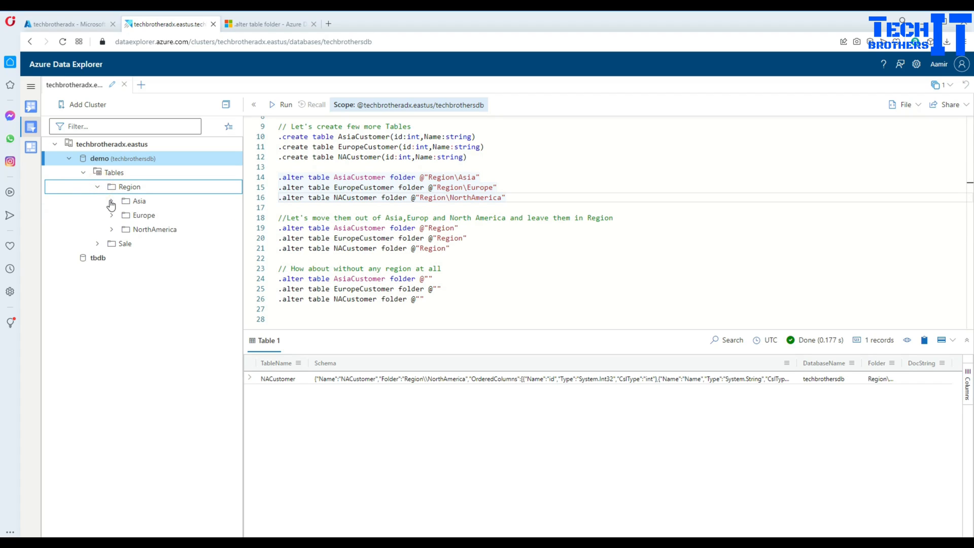
click(111, 201)
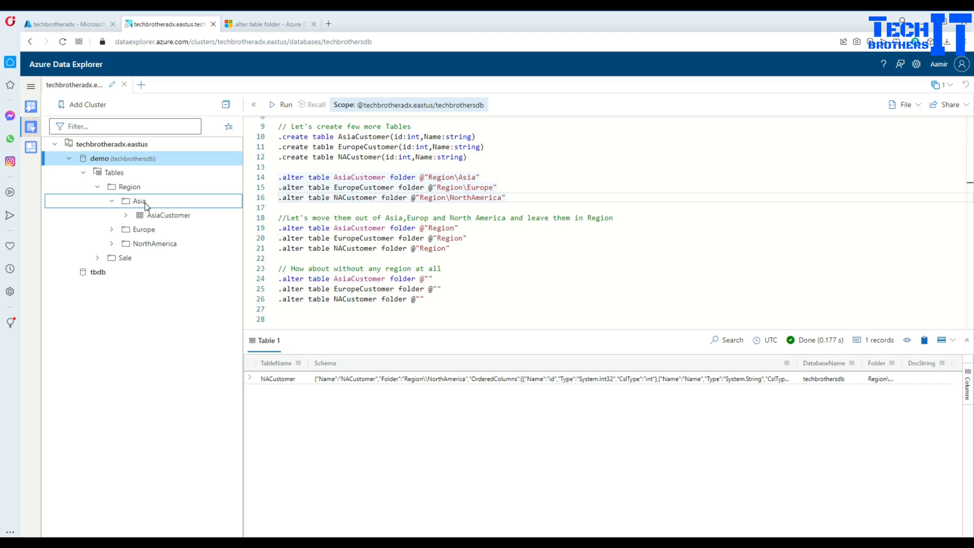
click(154, 242)
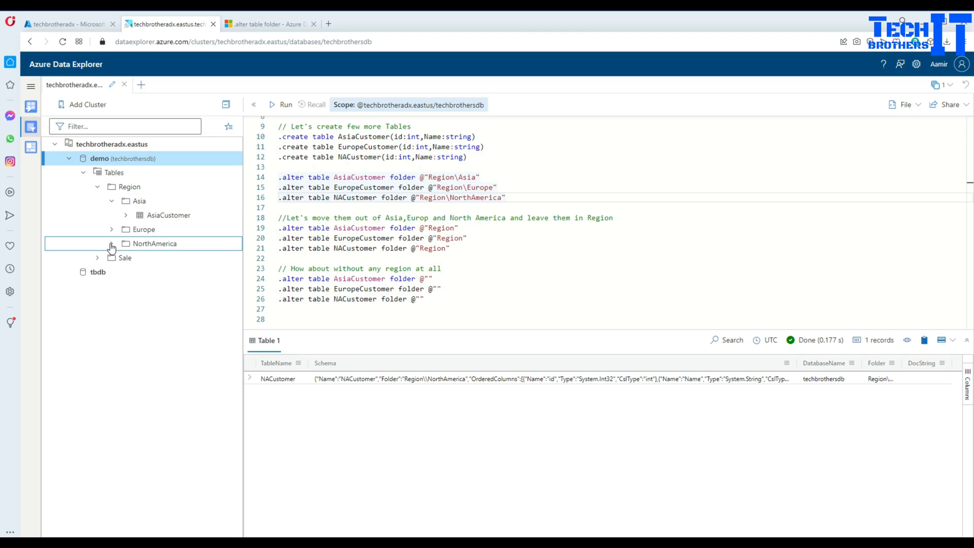
click(112, 229)
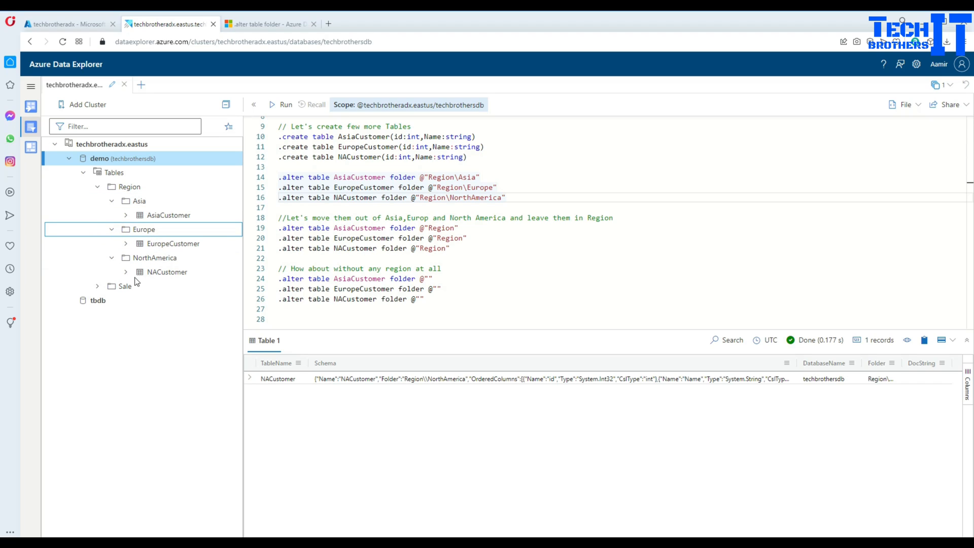
mouse_move(147, 274)
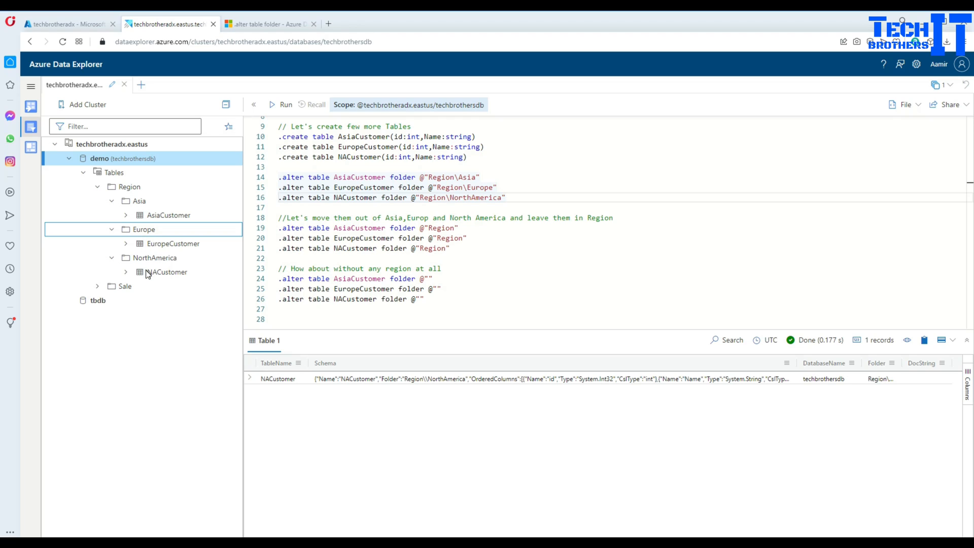
mouse_move(139, 201)
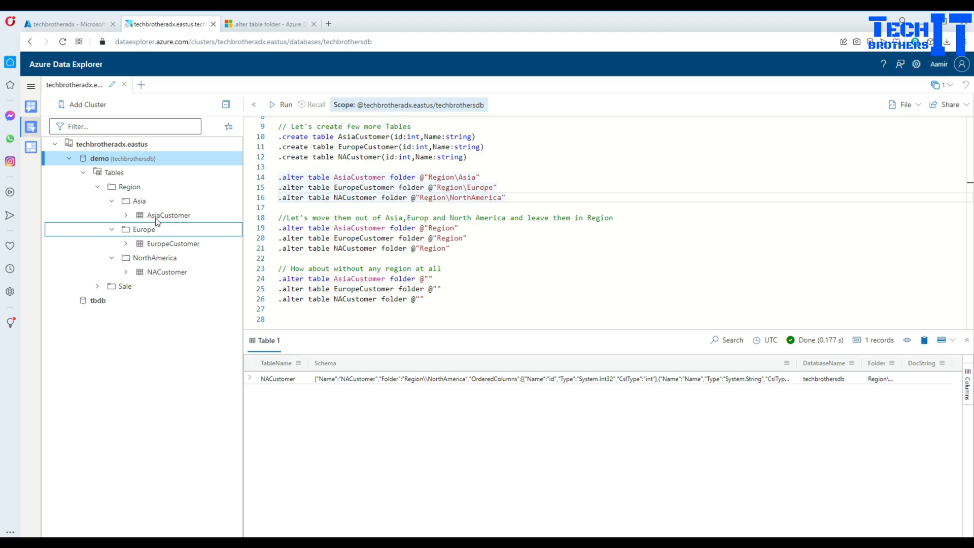
mouse_move(152, 250)
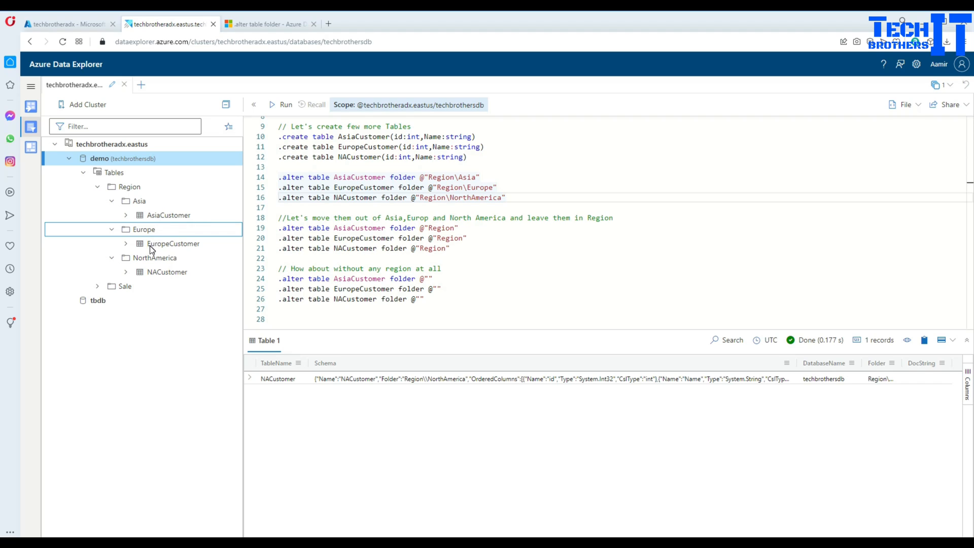
mouse_move(156, 278)
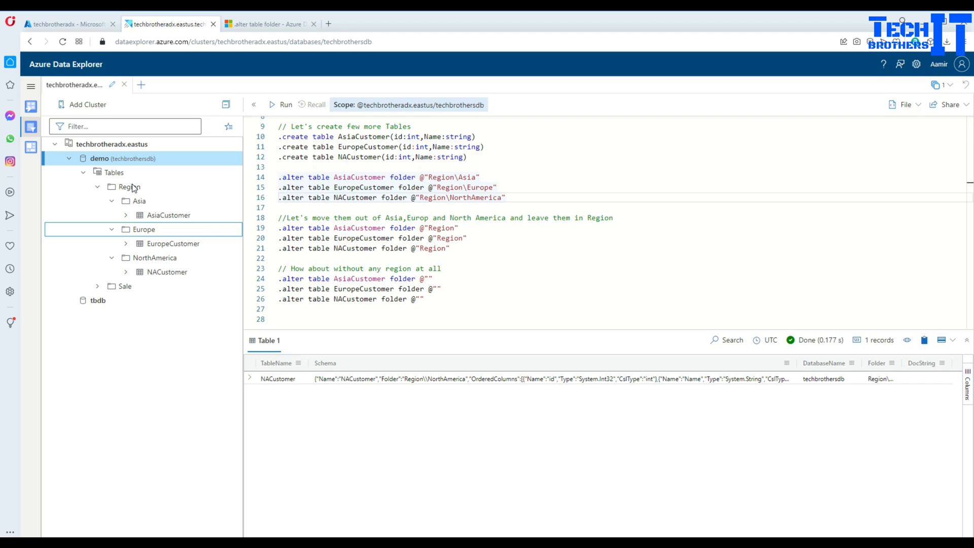
mouse_move(290, 229)
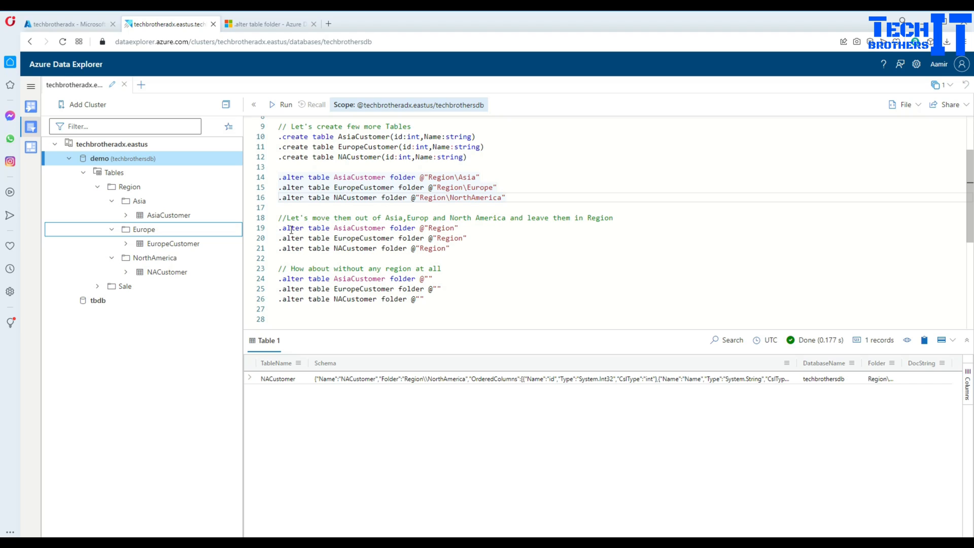
Step: Highlight the @"Region" folder name in the line 19 alter command
double_click(359, 227)
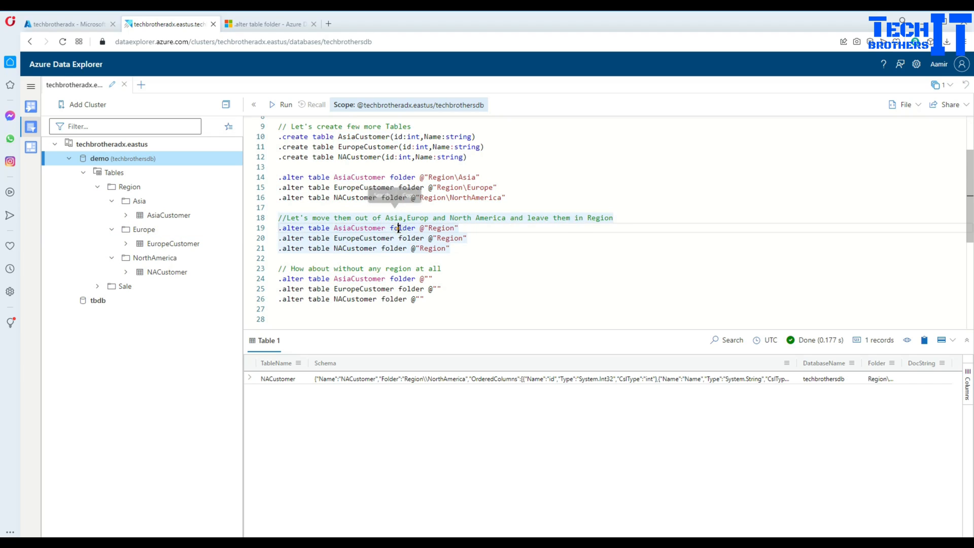
double_click(442, 229)
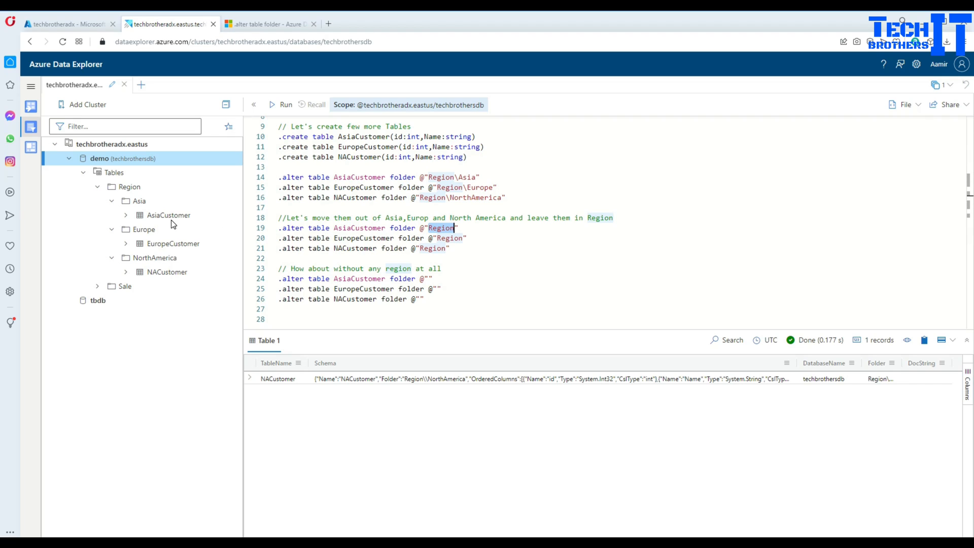
mouse_move(137, 187)
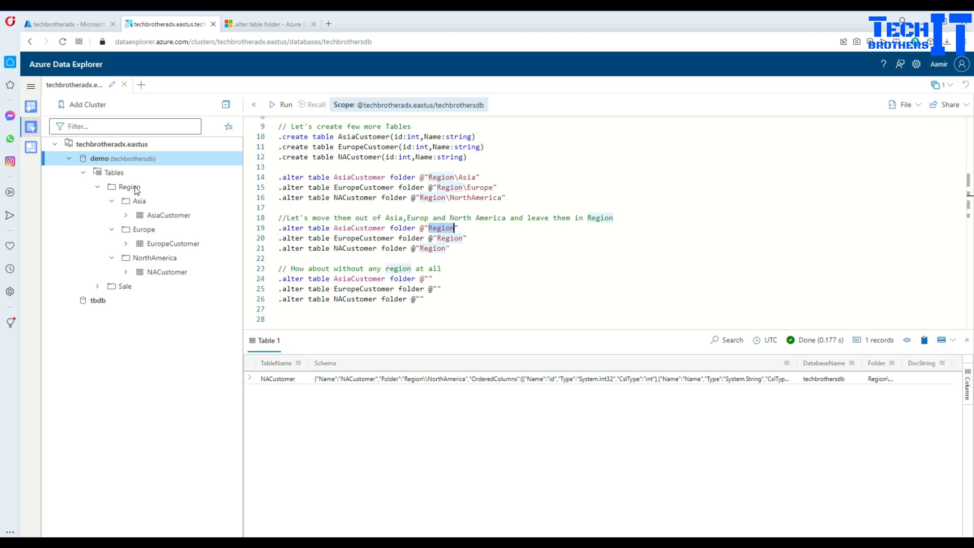
mouse_move(150, 214)
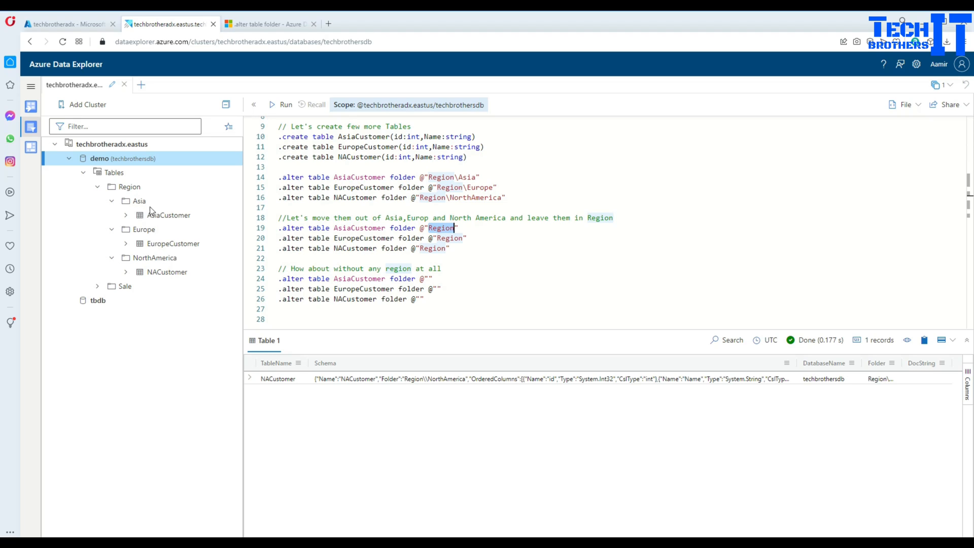
mouse_move(144, 199)
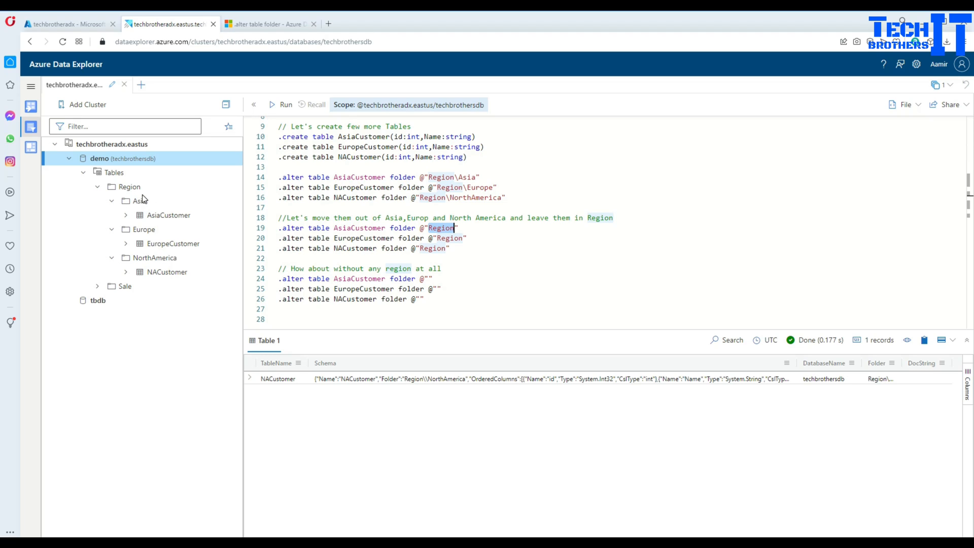
Step: Run the folder @"Region" statements for AsiaCustomer and EuropeCustomer
click(465, 228)
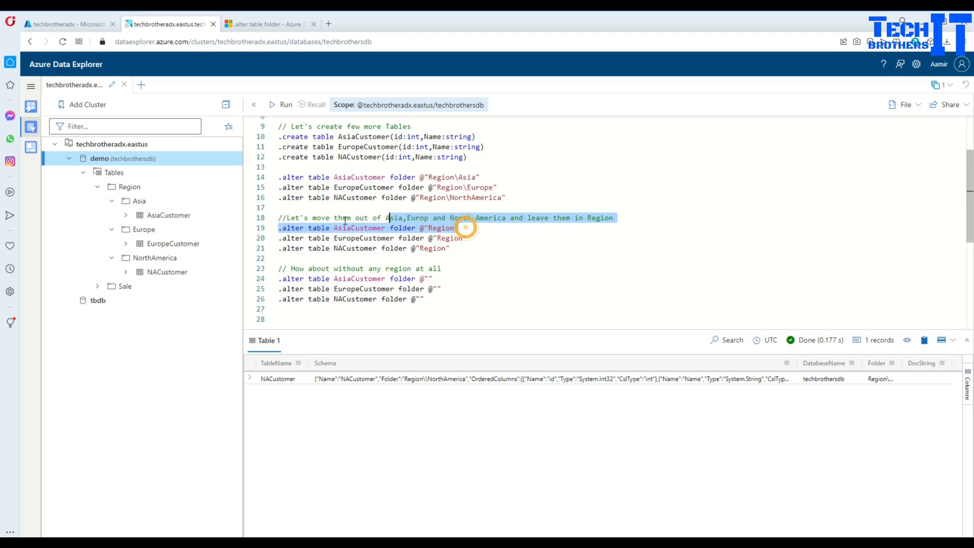
click(281, 104)
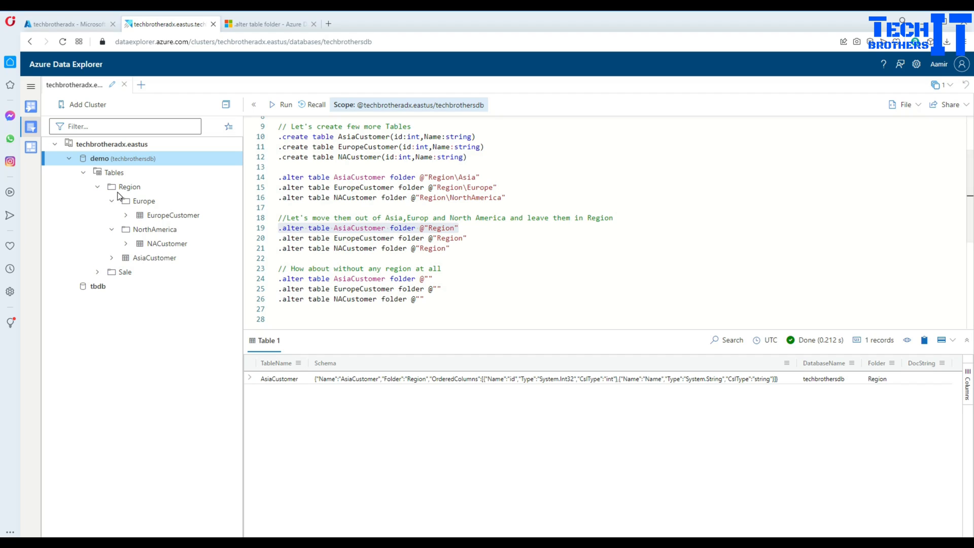
click(154, 257)
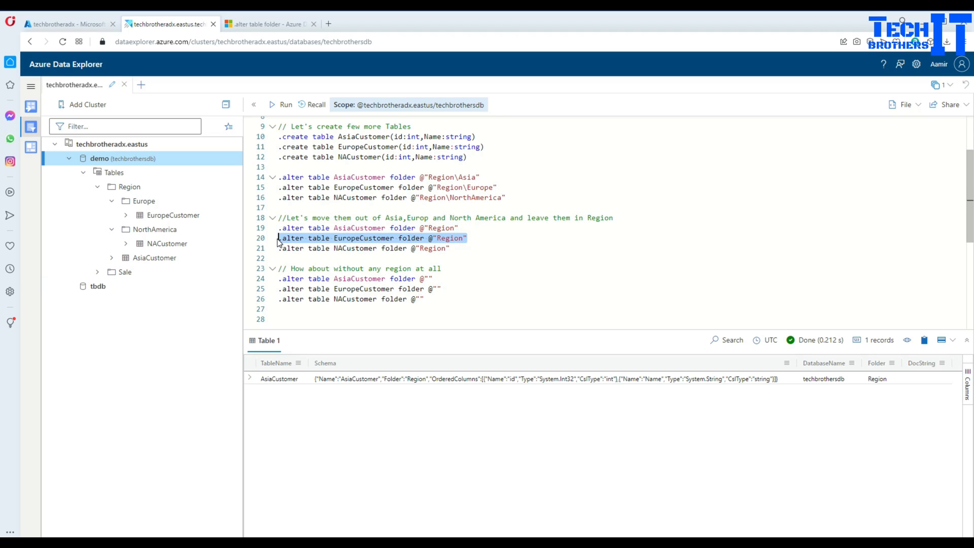
click(284, 104)
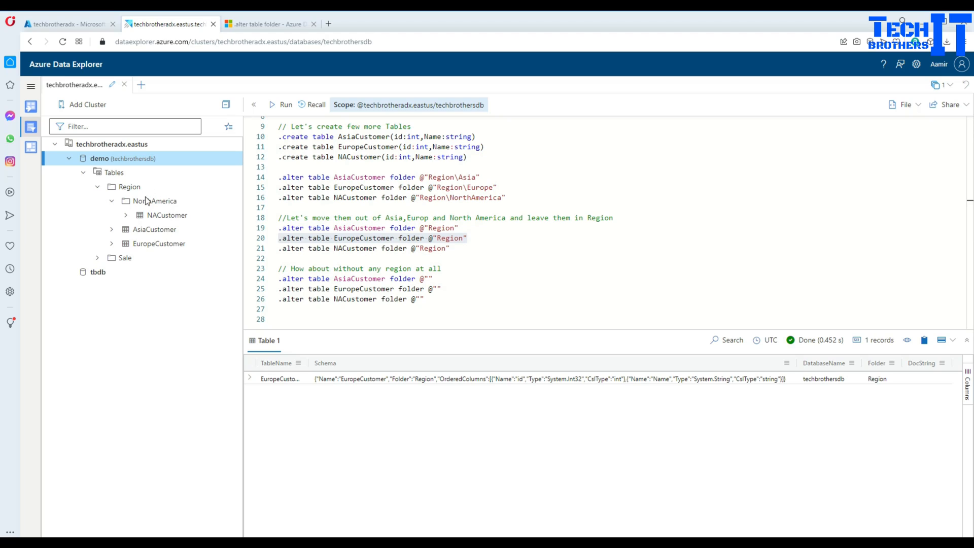
Step: Run the folder @"Region" statement for NACustomer and check Region now holds all three tables
click(159, 242)
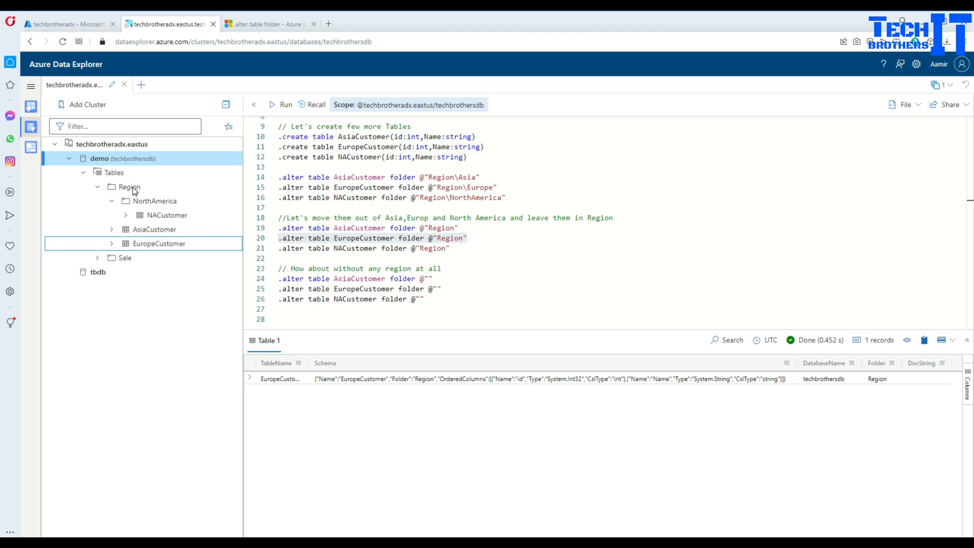
click(362, 248)
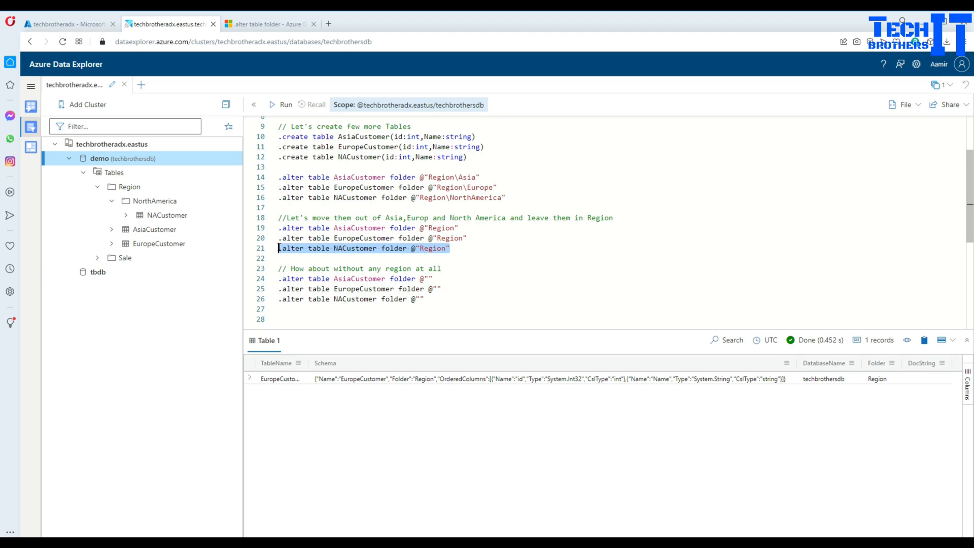
mouse_move(280, 104)
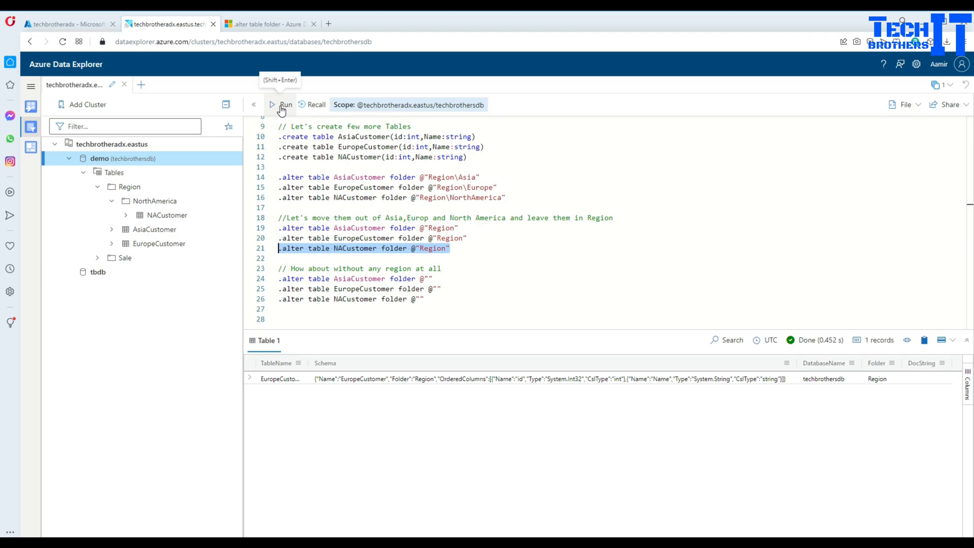
click(281, 105)
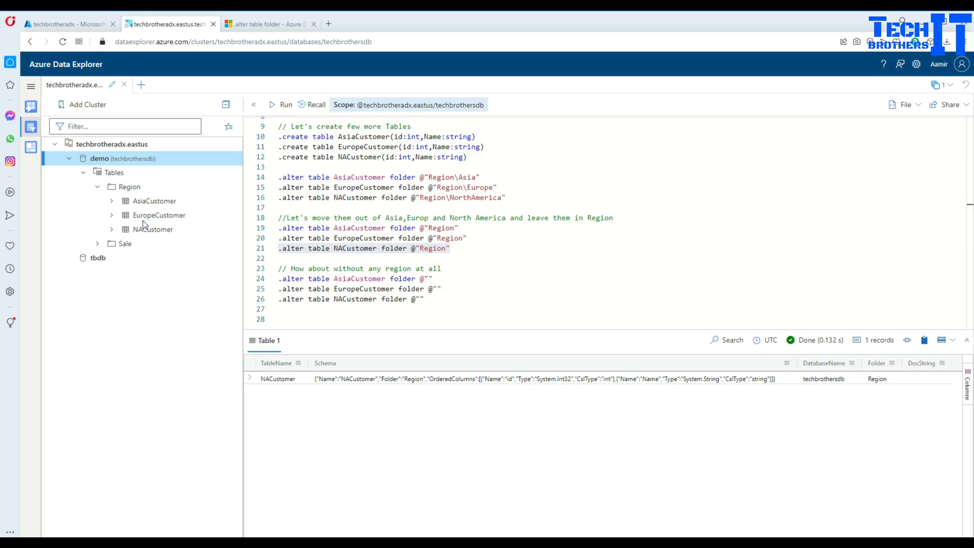
click(153, 229)
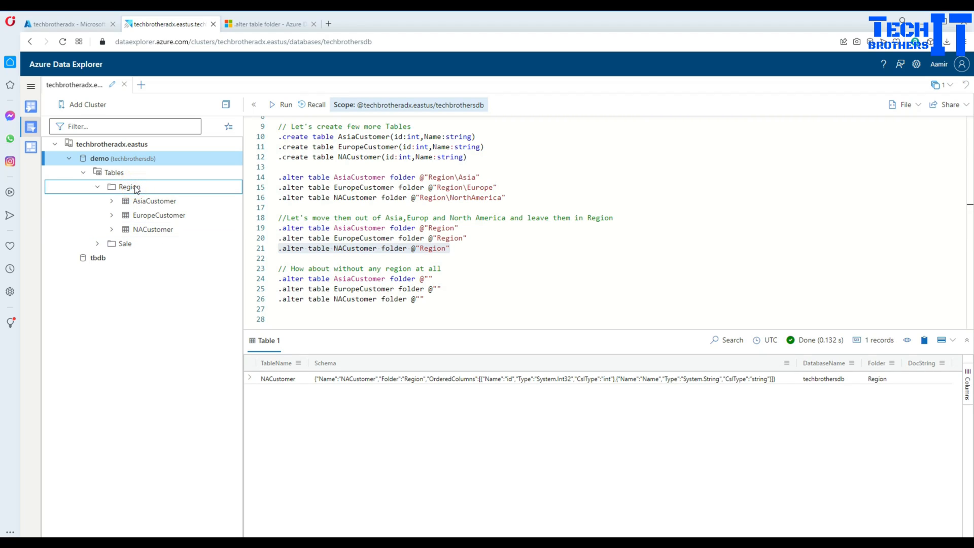
mouse_move(183, 230)
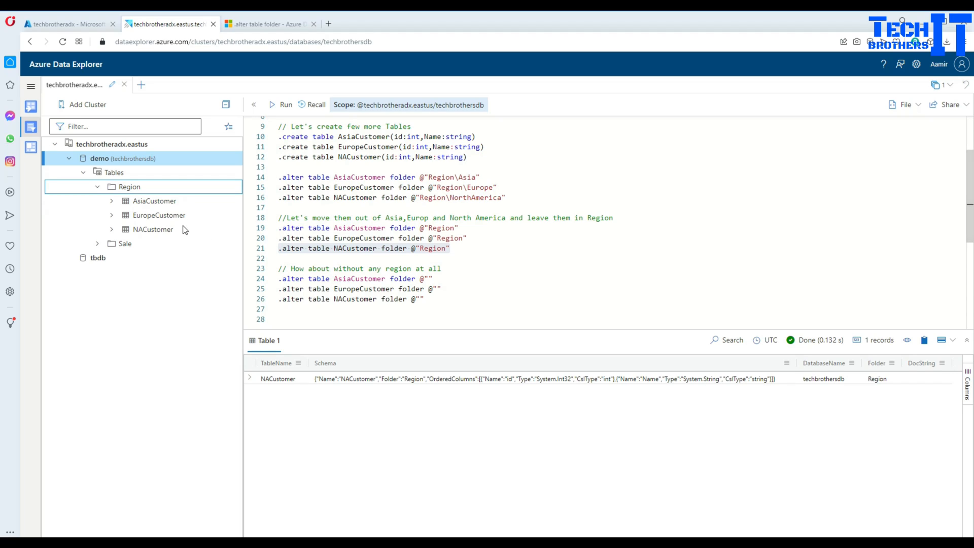
mouse_move(131, 192)
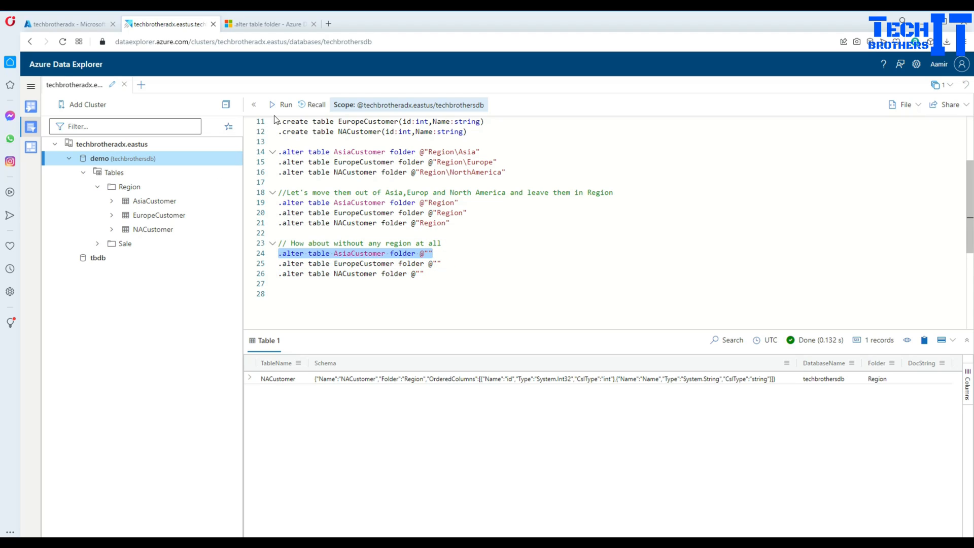
Step: Run the folder @"" statements moving AsiaCustomer, EuropeCustomer and NACustomer to the Tables root
click(285, 104)
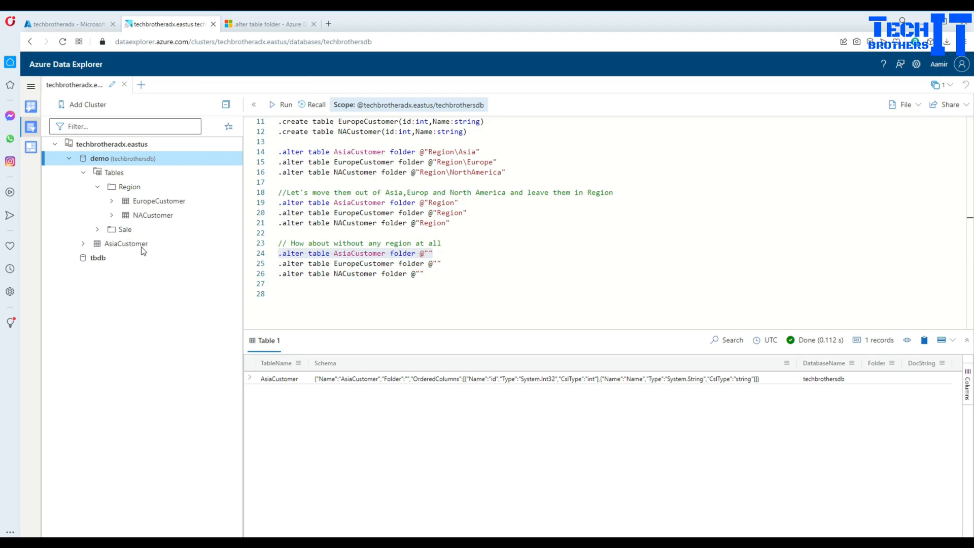
mouse_move(111, 181)
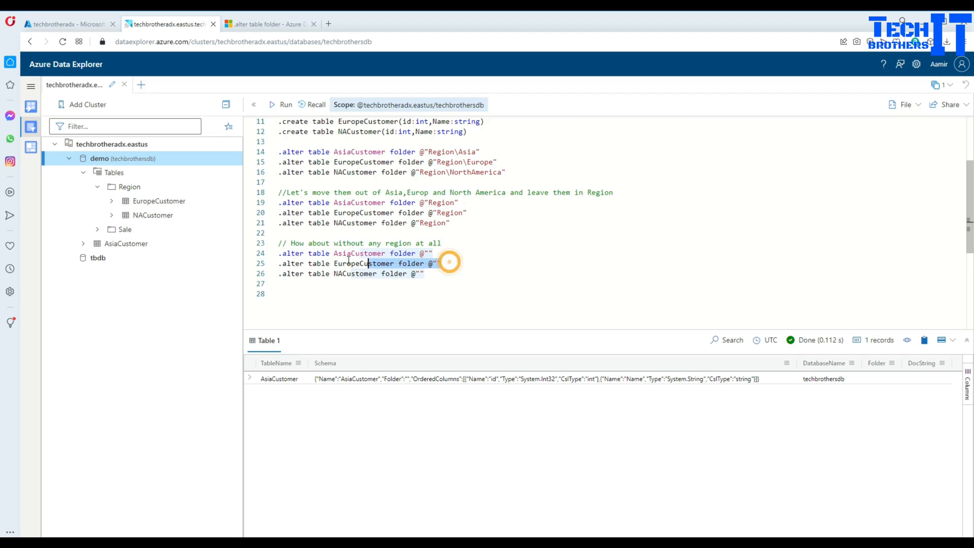
click(285, 104)
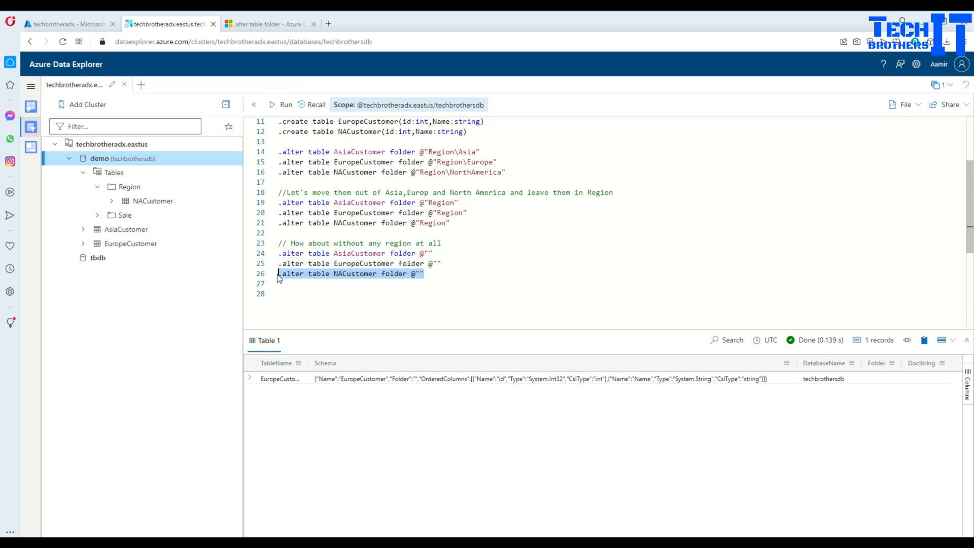
click(285, 104)
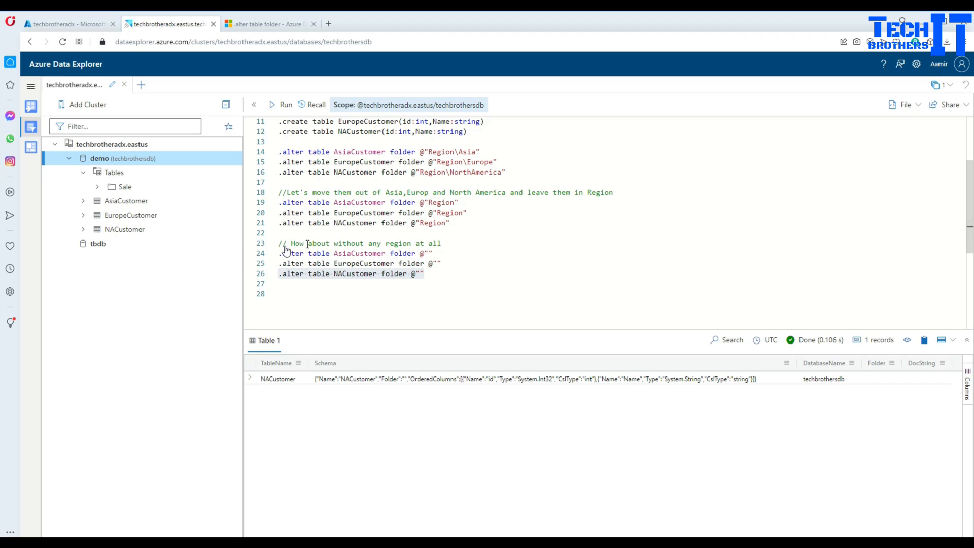
mouse_move(193, 267)
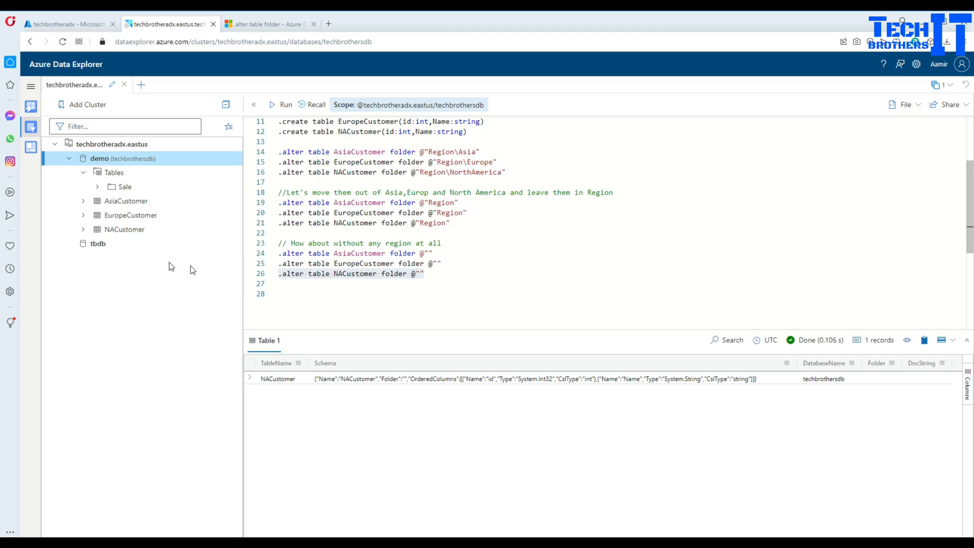
click(97, 187)
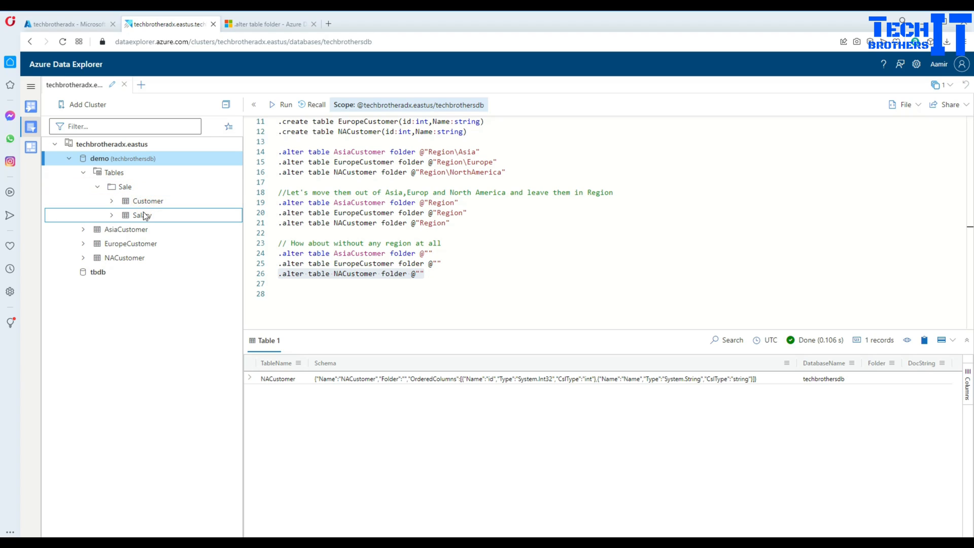
click(148, 201)
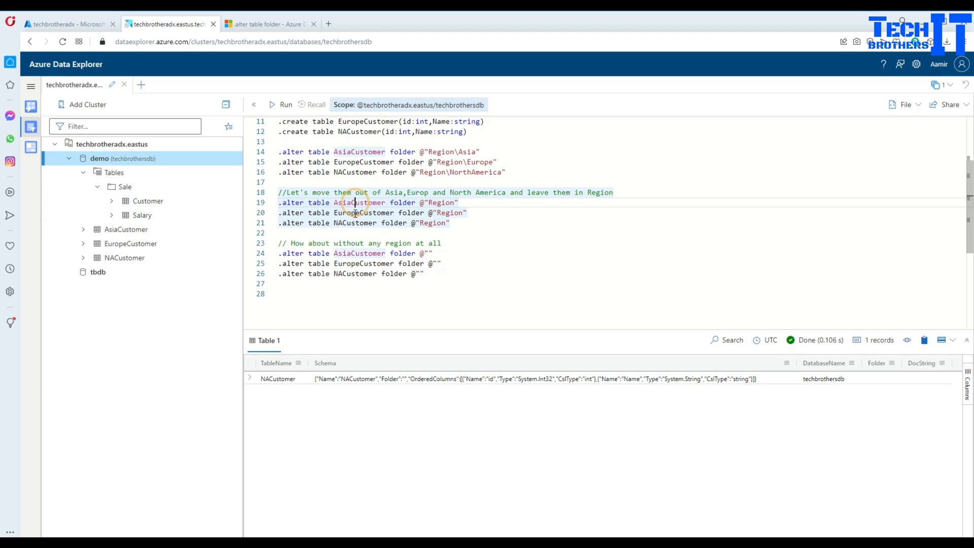
scroll(up, 3)
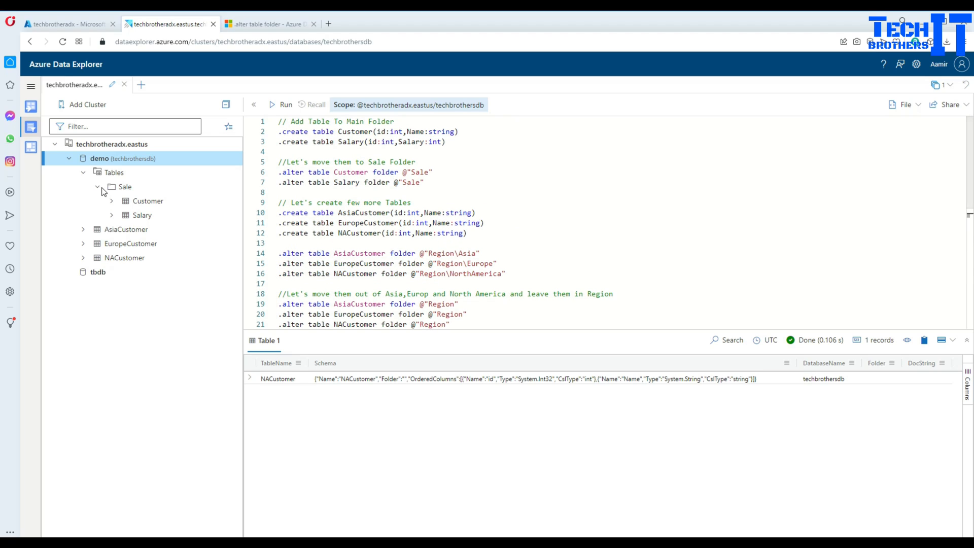
click(97, 186)
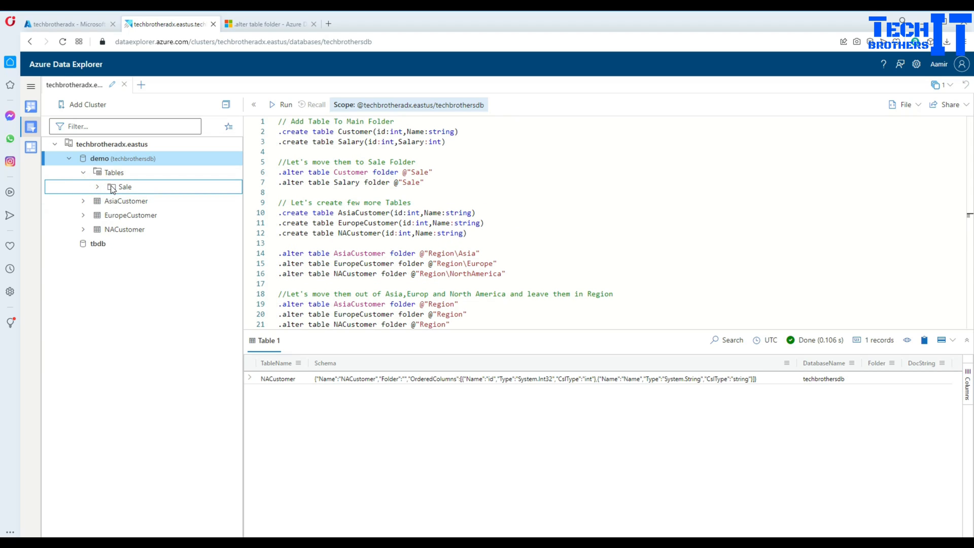
mouse_move(124, 205)
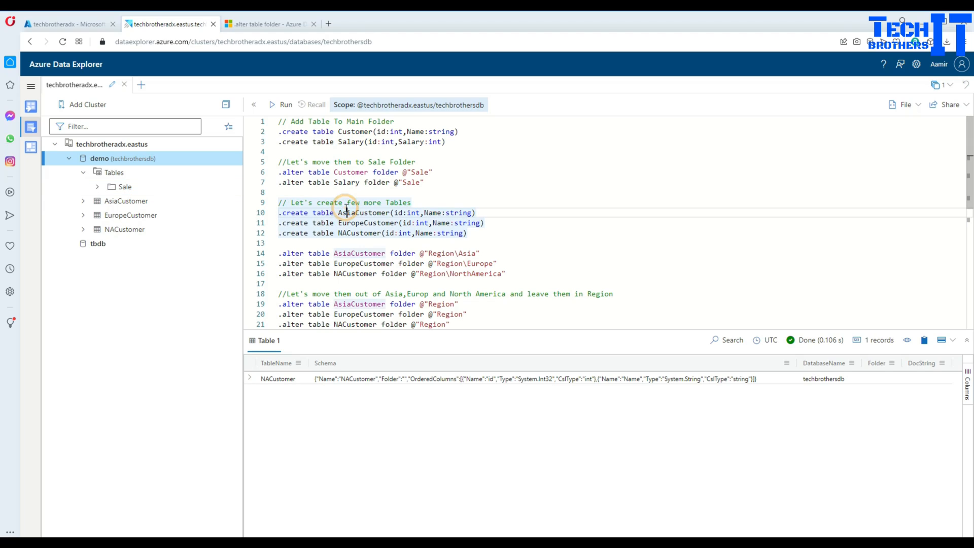
mouse_move(421, 212)
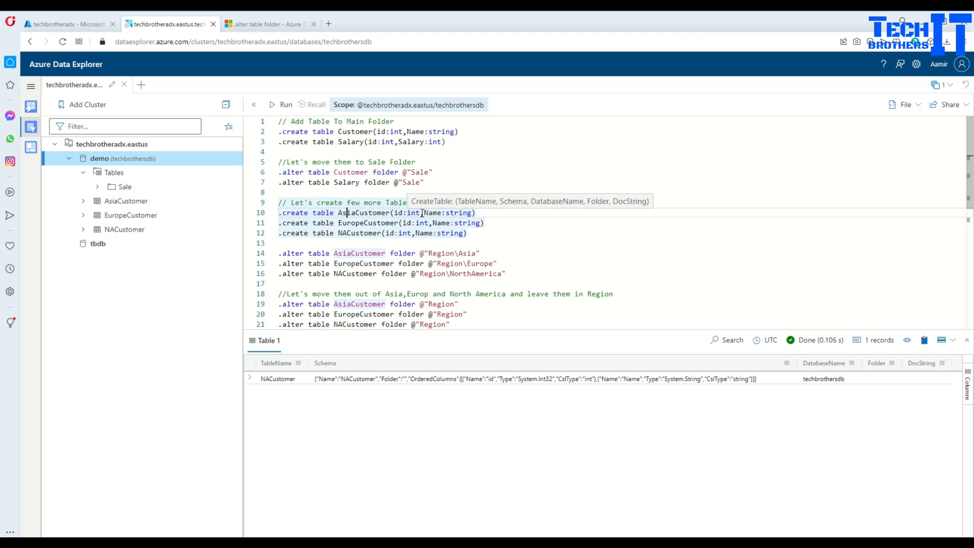